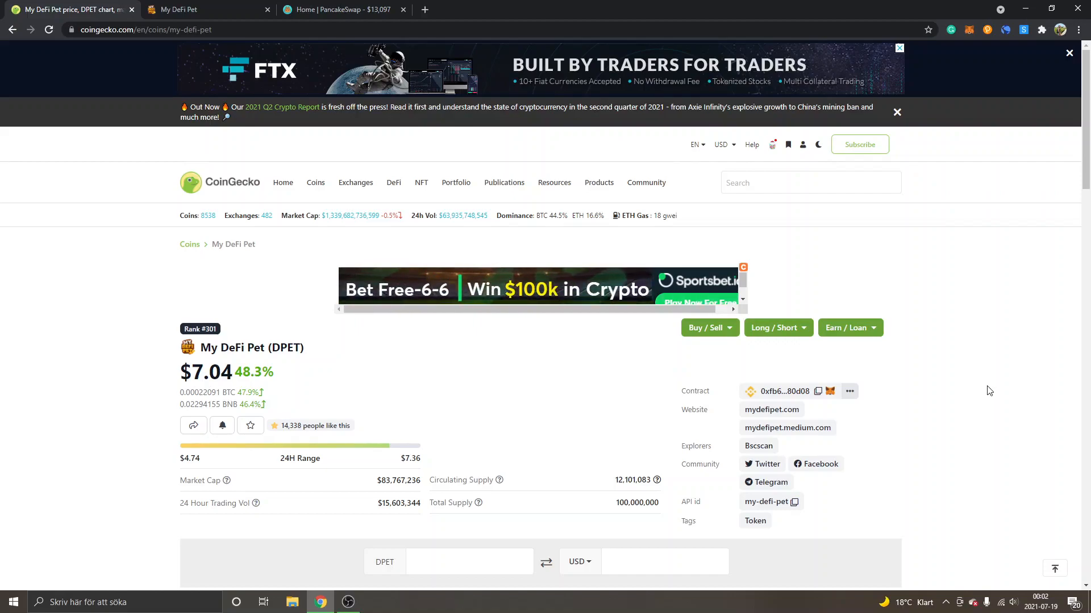
pyautogui.moveTo(674, 103)
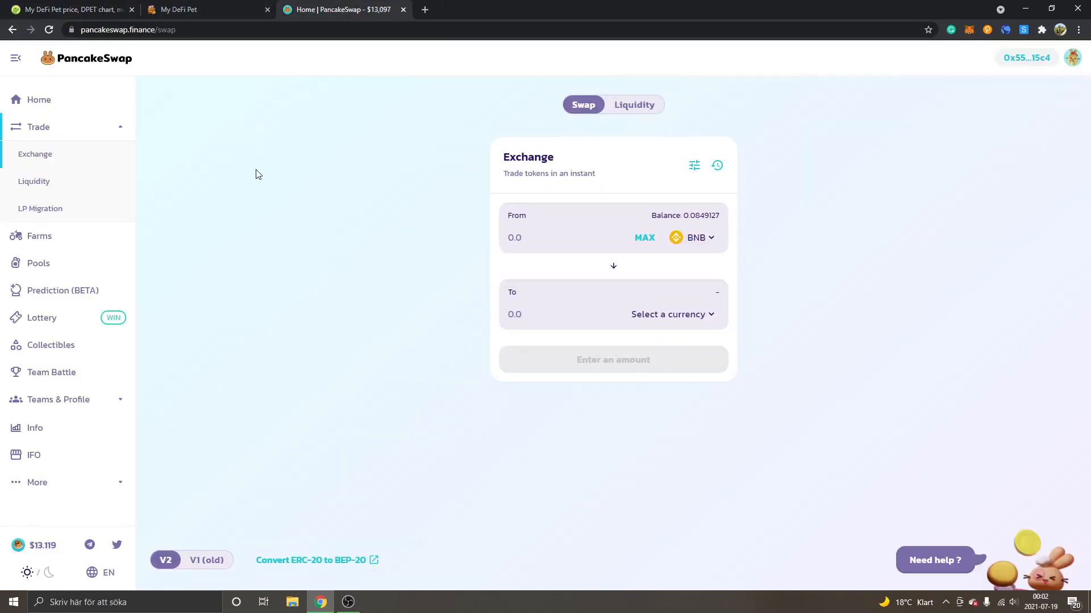
pyautogui.moveTo(145, 62)
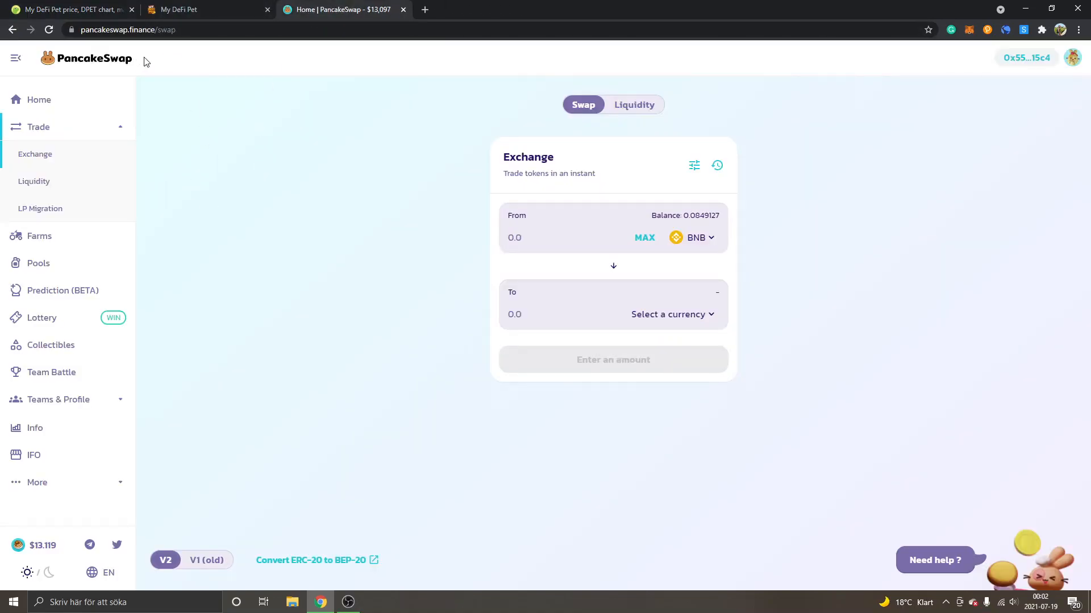
pyautogui.moveTo(322, 280)
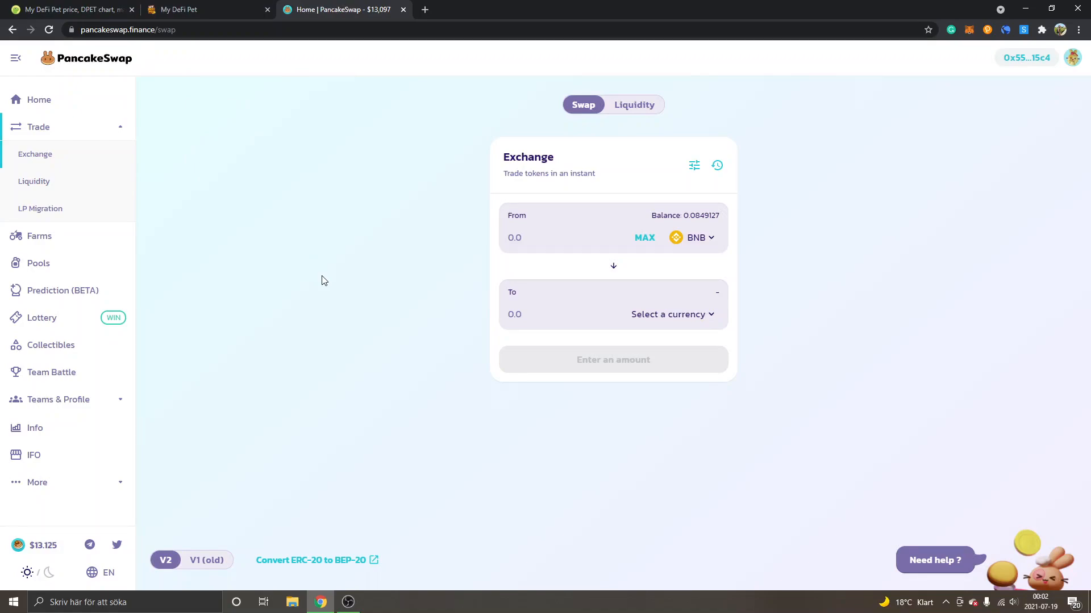
pyautogui.moveTo(1029, 154)
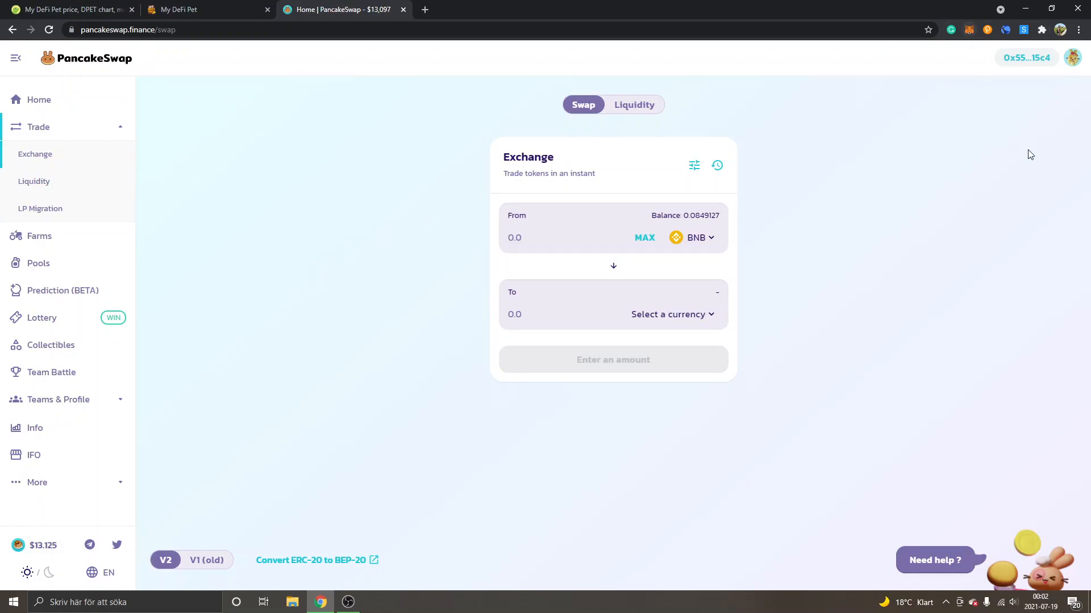
pyautogui.moveTo(981, 105)
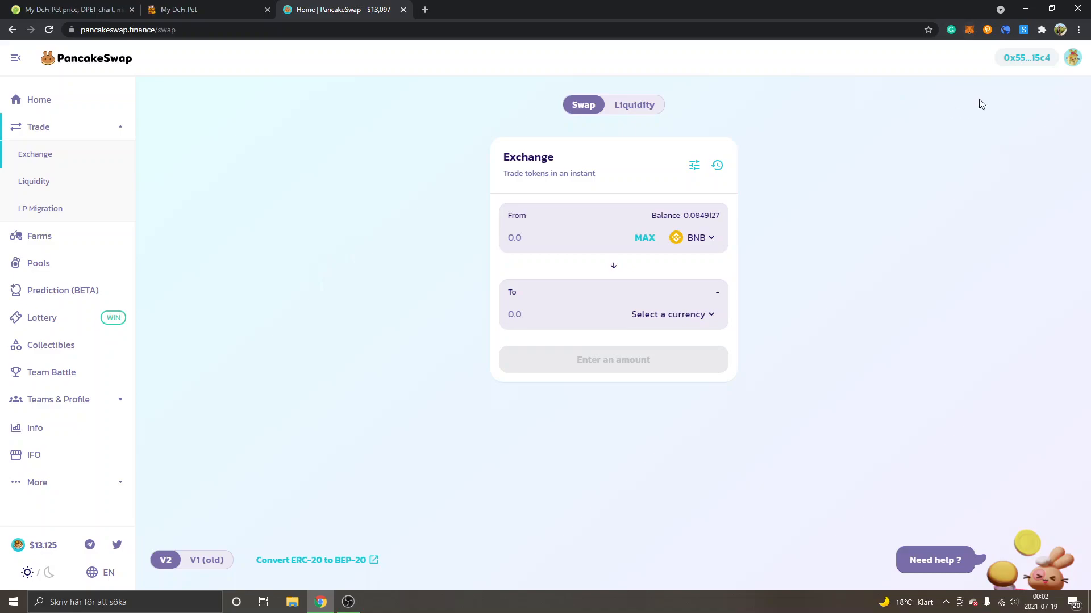
pyautogui.moveTo(969, 30)
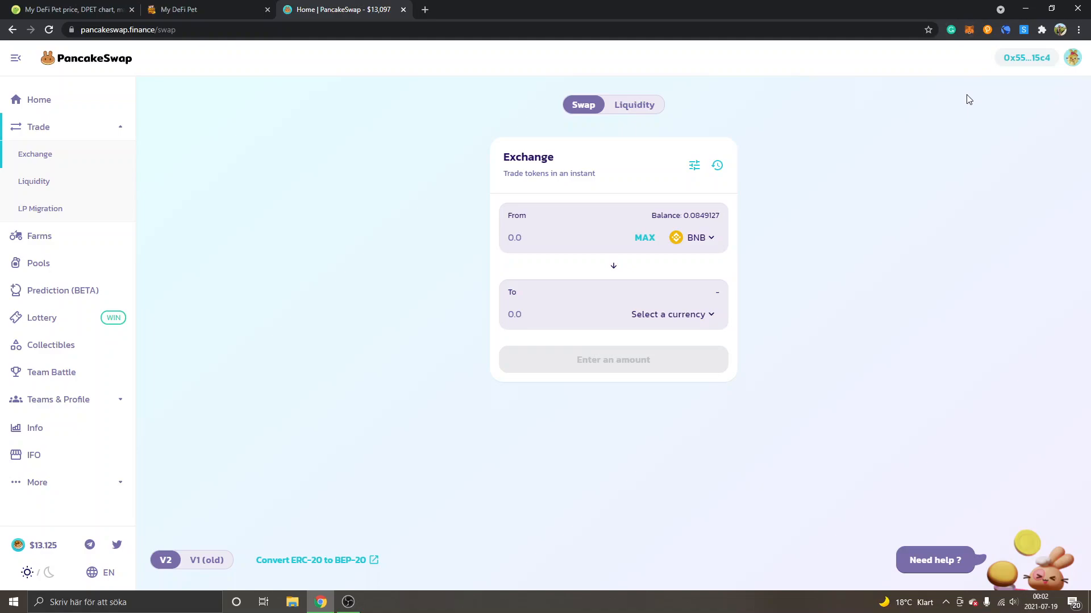
pyautogui.moveTo(1026, 58)
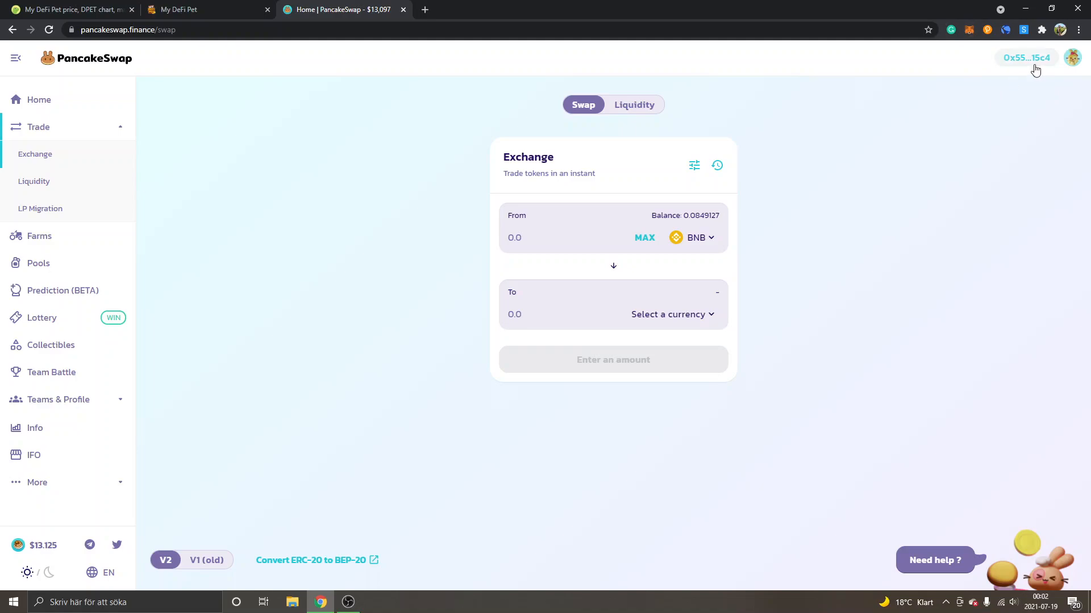
pyautogui.moveTo(1056, 78)
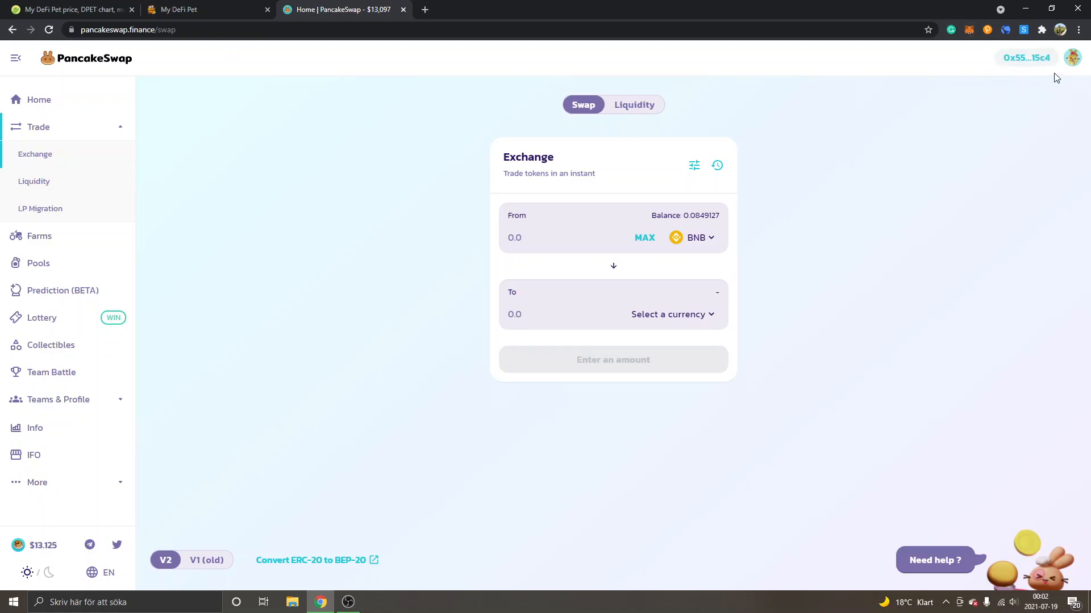
pyautogui.moveTo(322, 146)
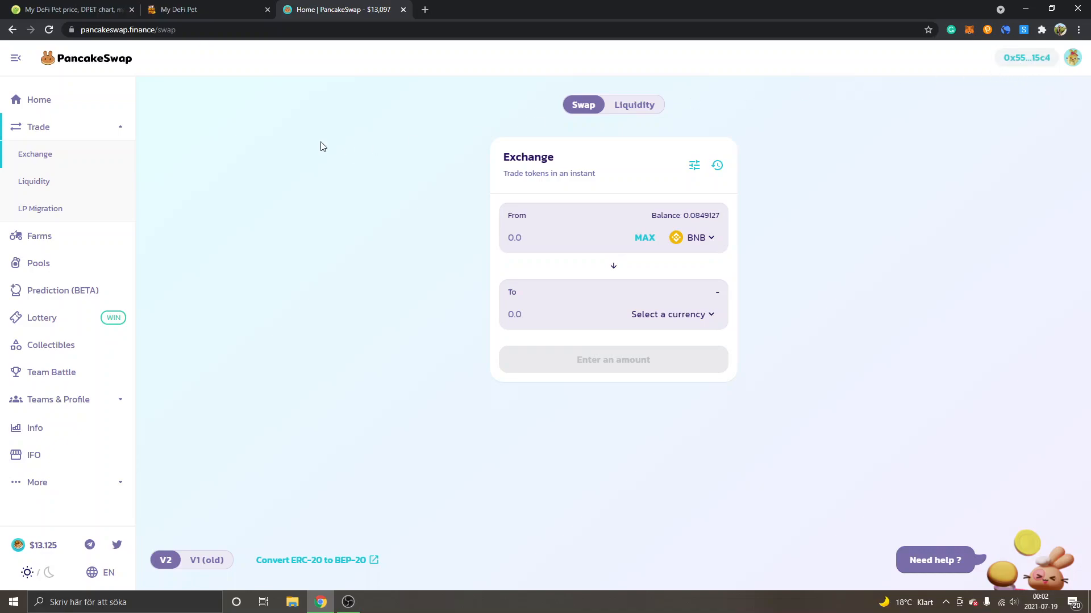
pyautogui.moveTo(63, 160)
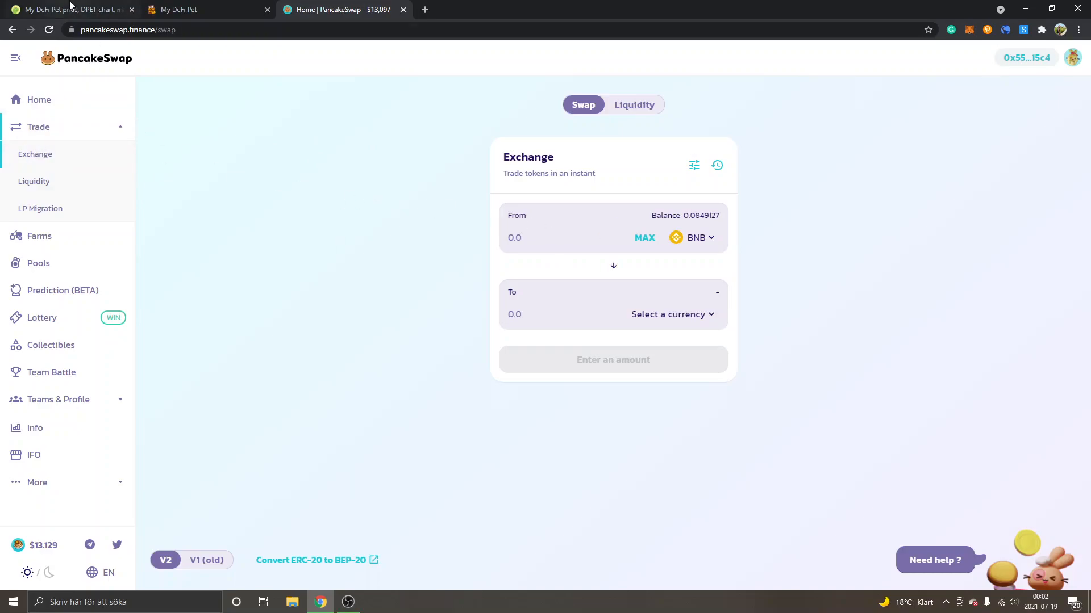
# Step: Copy the DPET contract address from CoinGecko and return to PancakeSwap
pyautogui.click(69, 10)
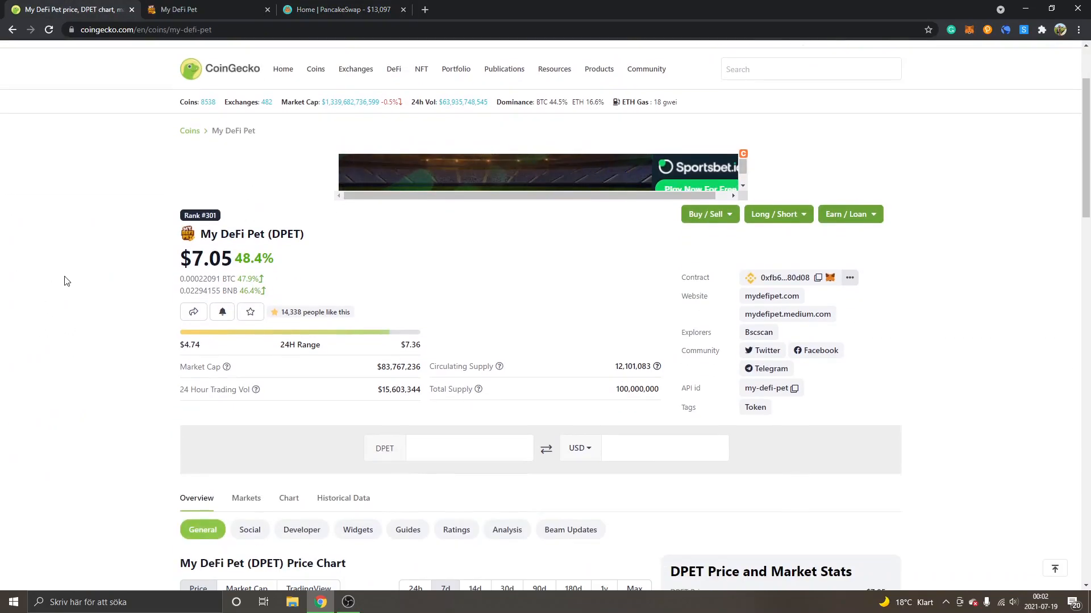
pyautogui.moveTo(109, 295)
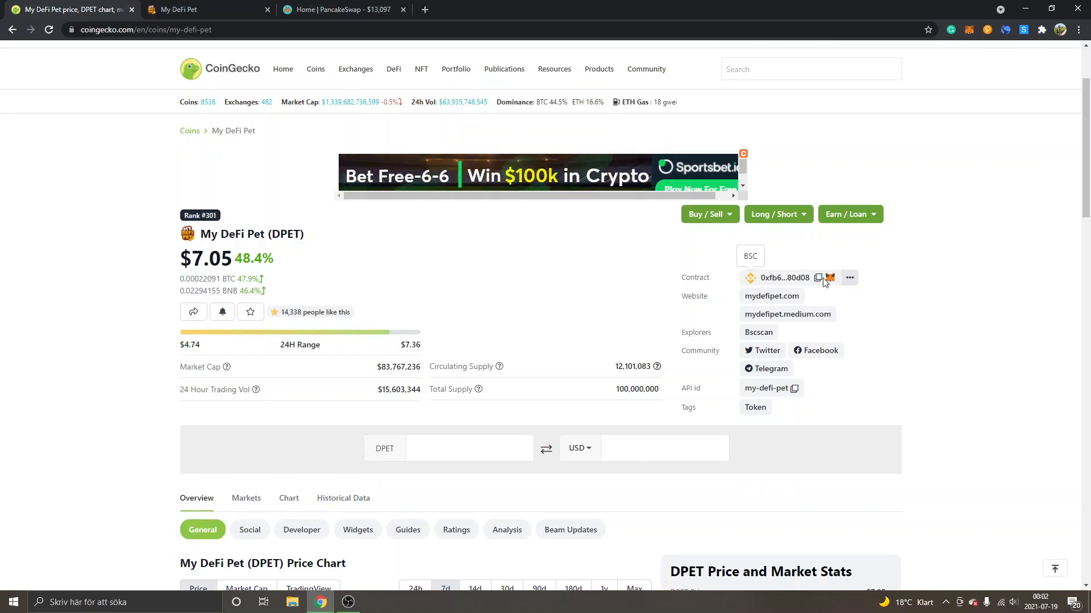
pyautogui.moveTo(830, 278)
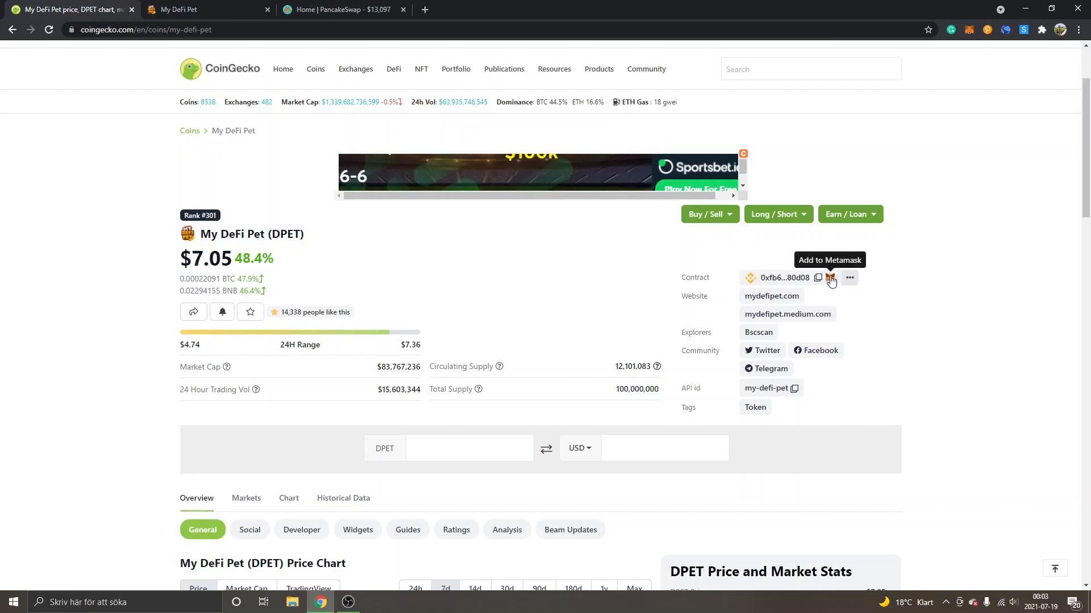
pyautogui.click(830, 278)
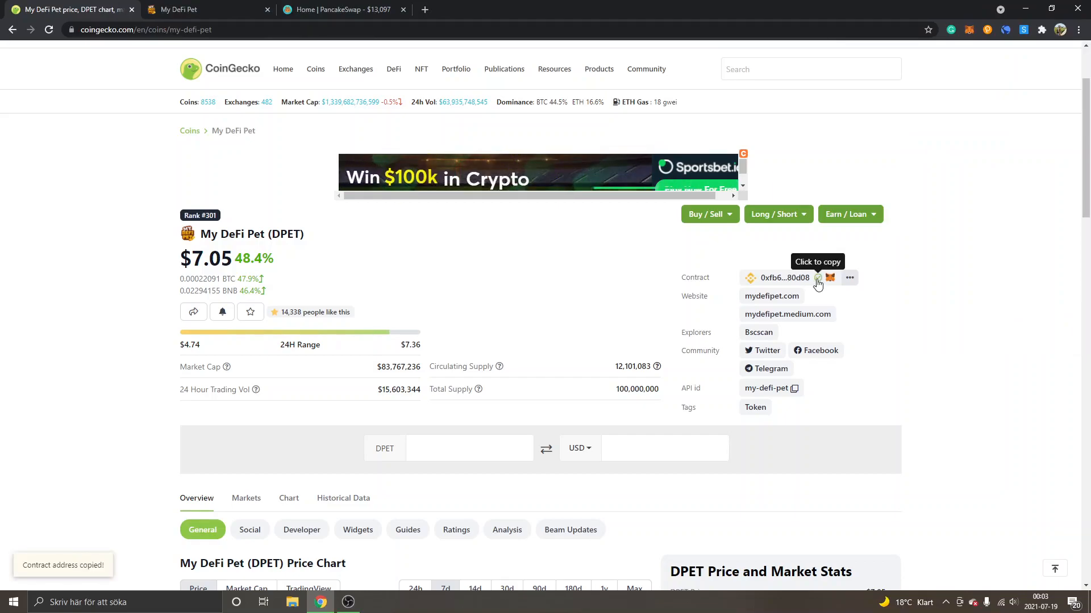
pyautogui.click(340, 9)
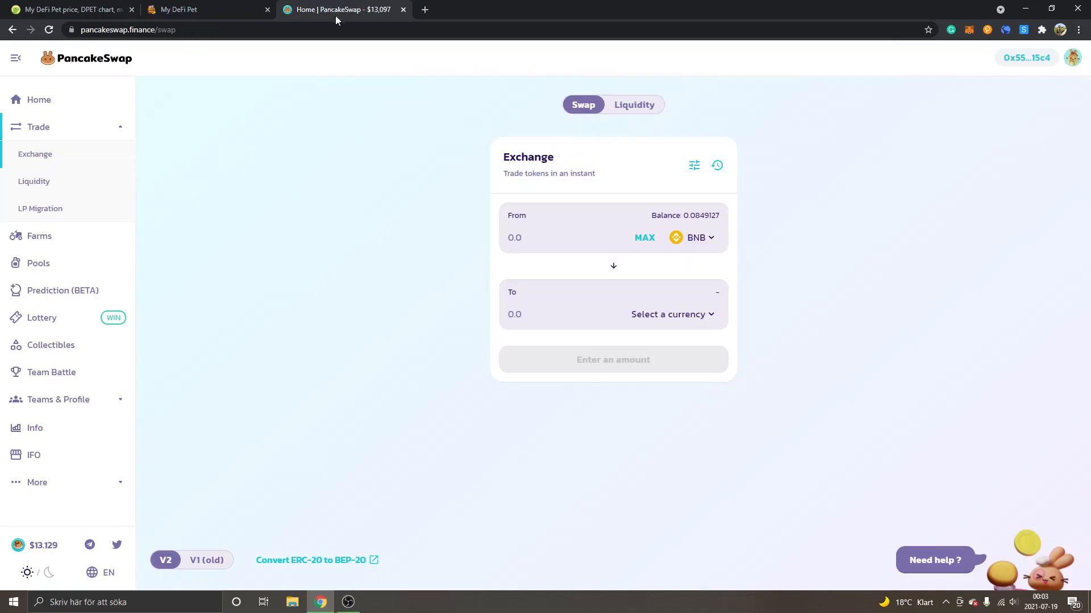
pyautogui.moveTo(517, 220)
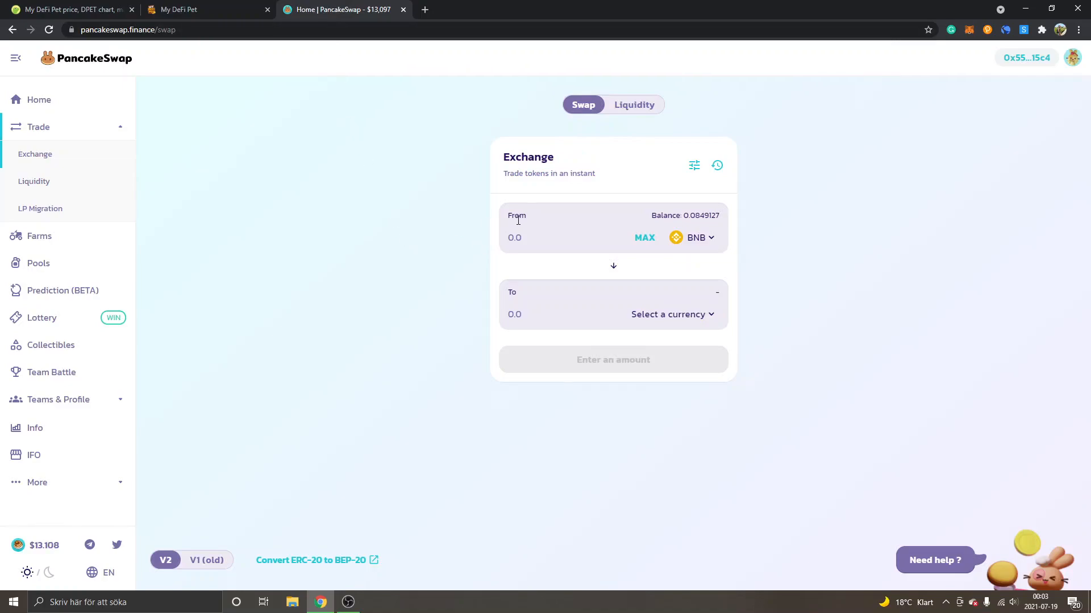
pyautogui.moveTo(623, 284)
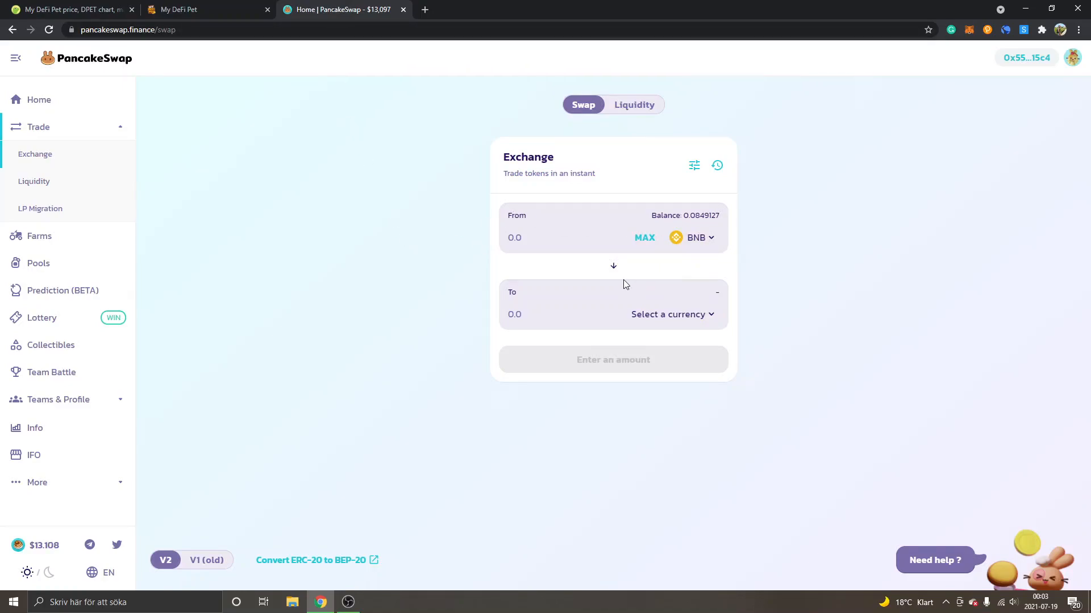
pyautogui.moveTo(907, 149)
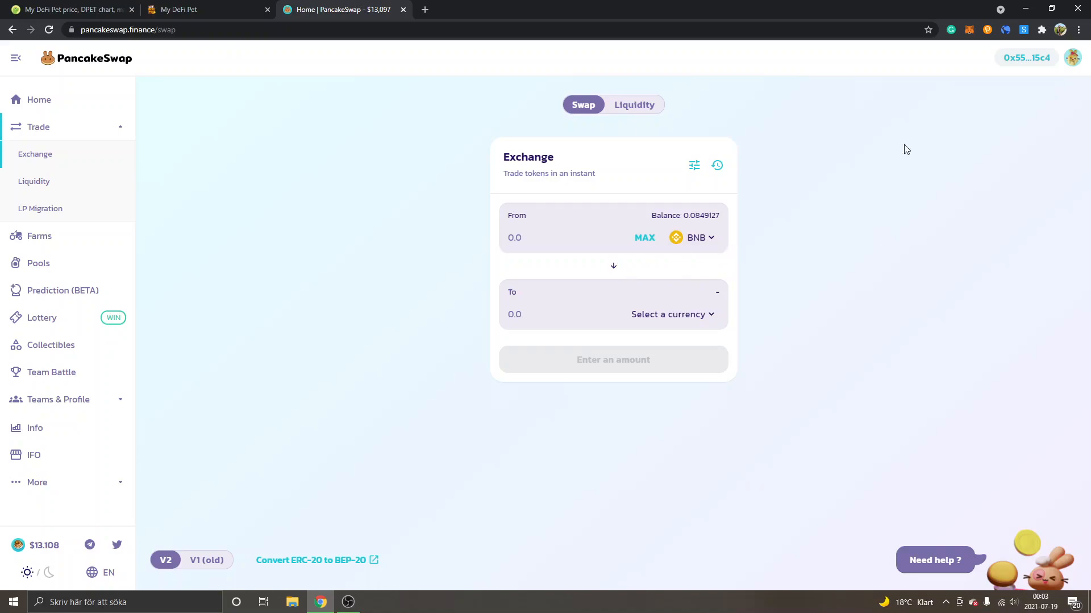
pyautogui.moveTo(938, 126)
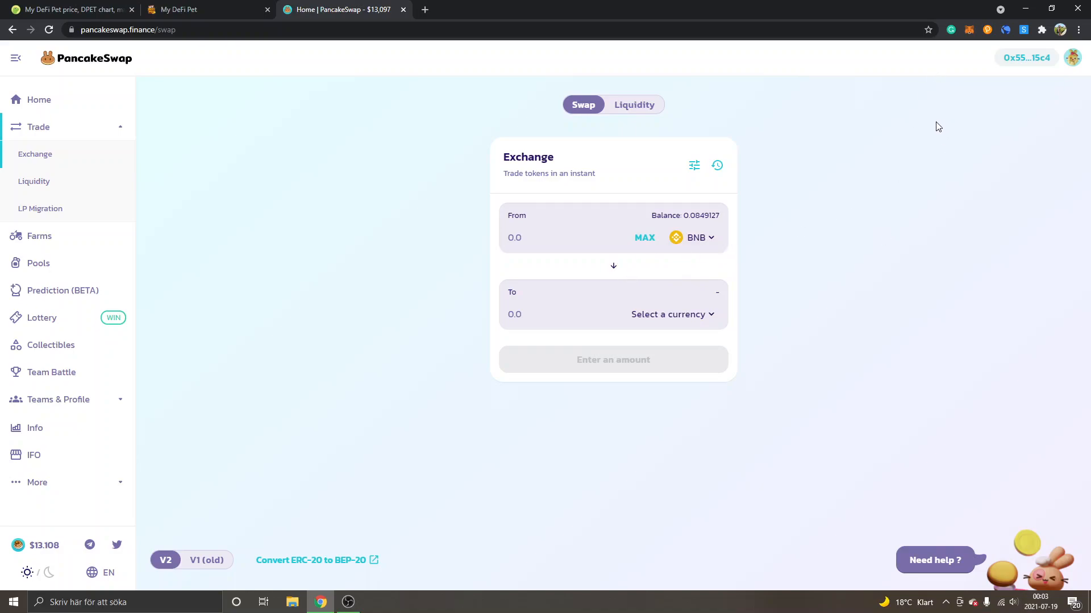
pyautogui.moveTo(809, 214)
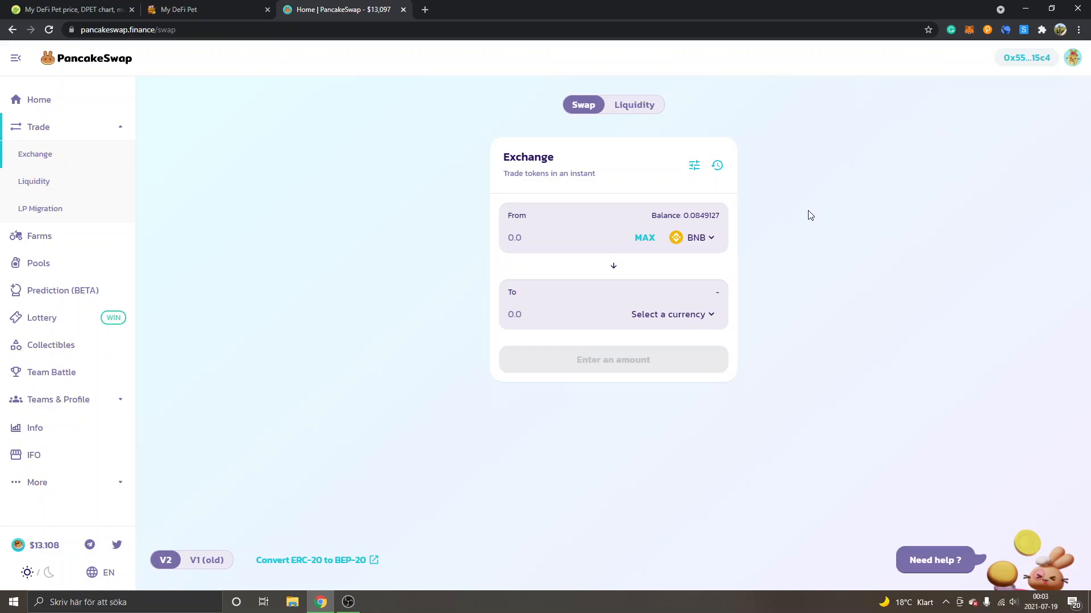
pyautogui.moveTo(848, 223)
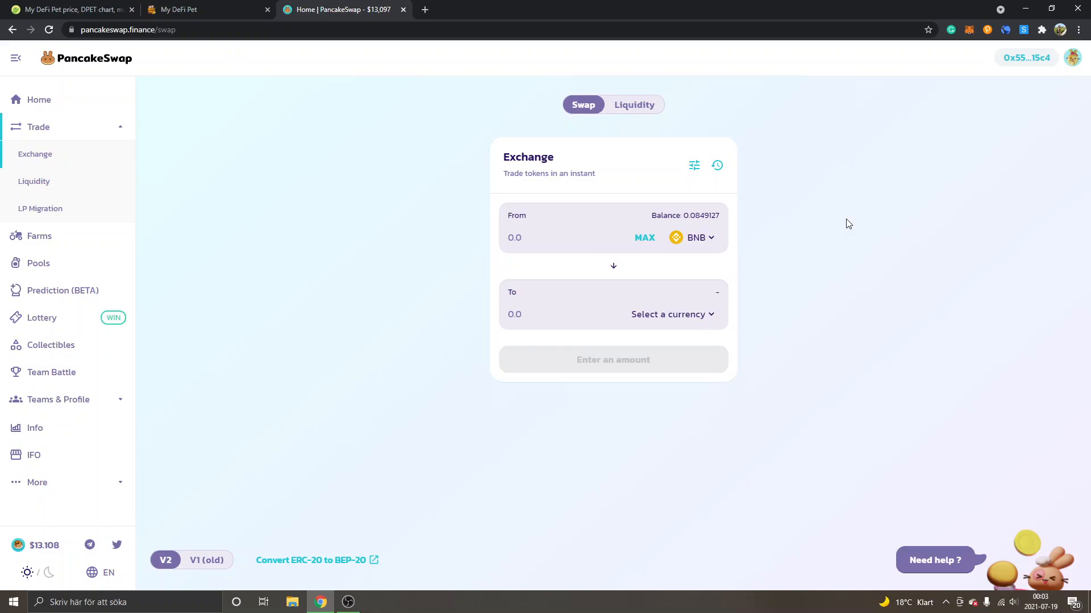
pyautogui.moveTo(591, 291)
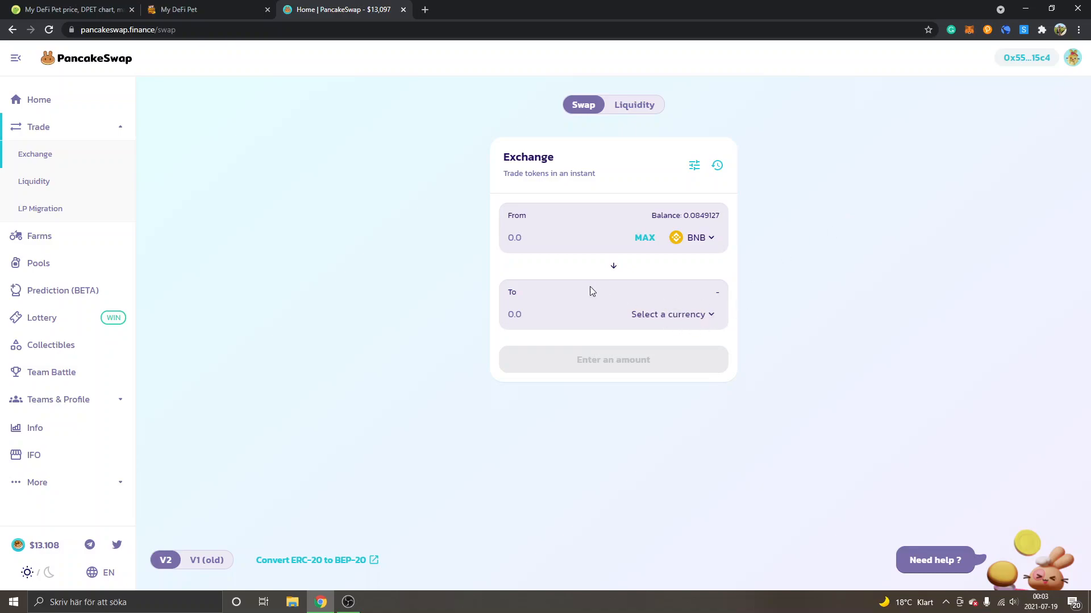
pyautogui.moveTo(660, 322)
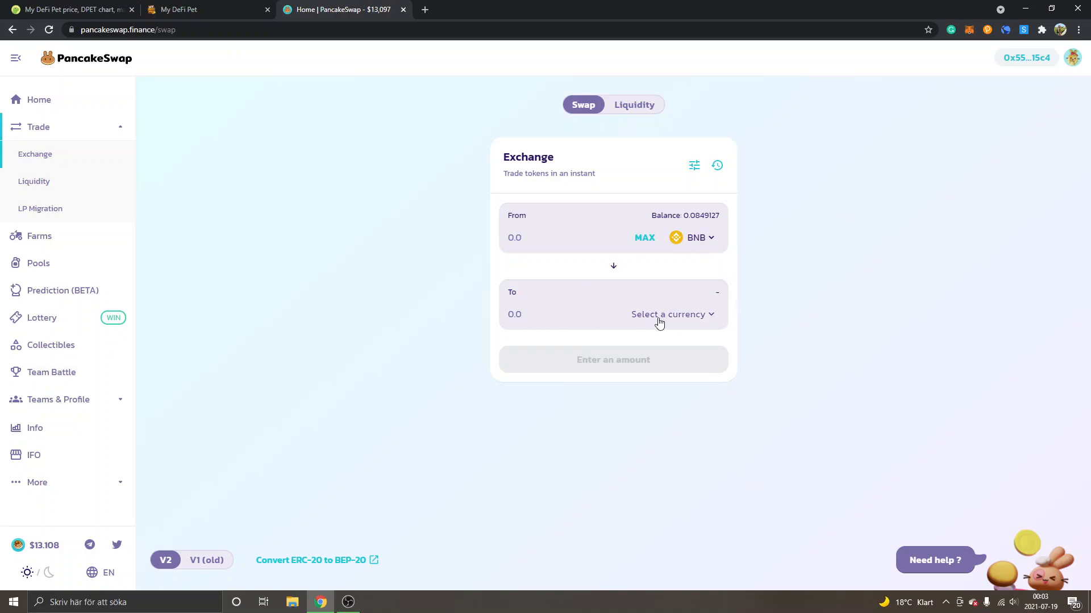
# Step: Open the token picker for the currency to receive
pyautogui.click(668, 314)
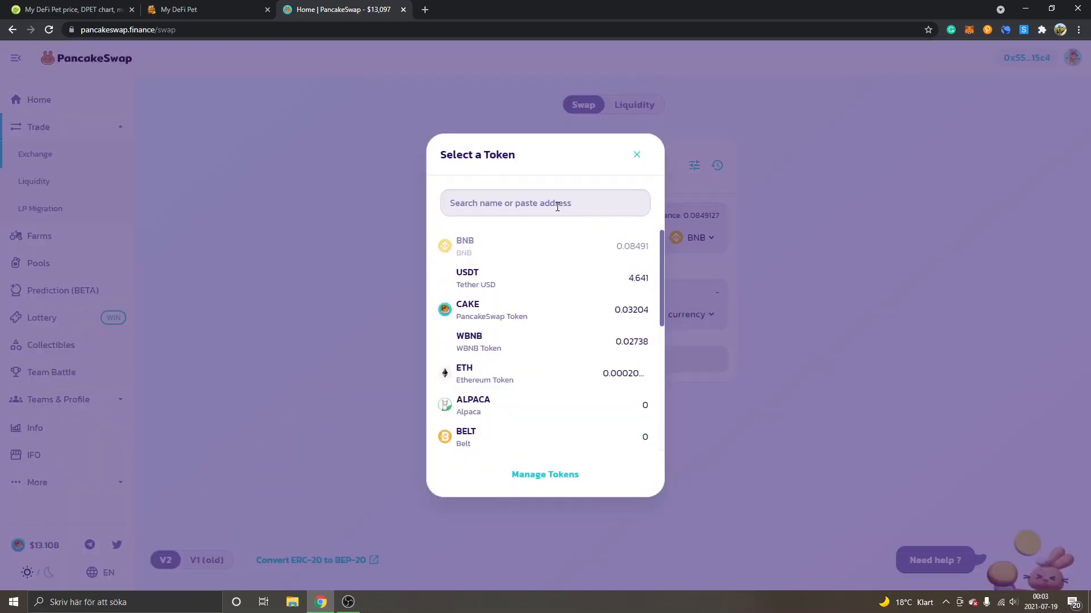
# Step: Paste the DPET contract address into token search and pick My DeFi Pet Token
pyautogui.click(544, 202)
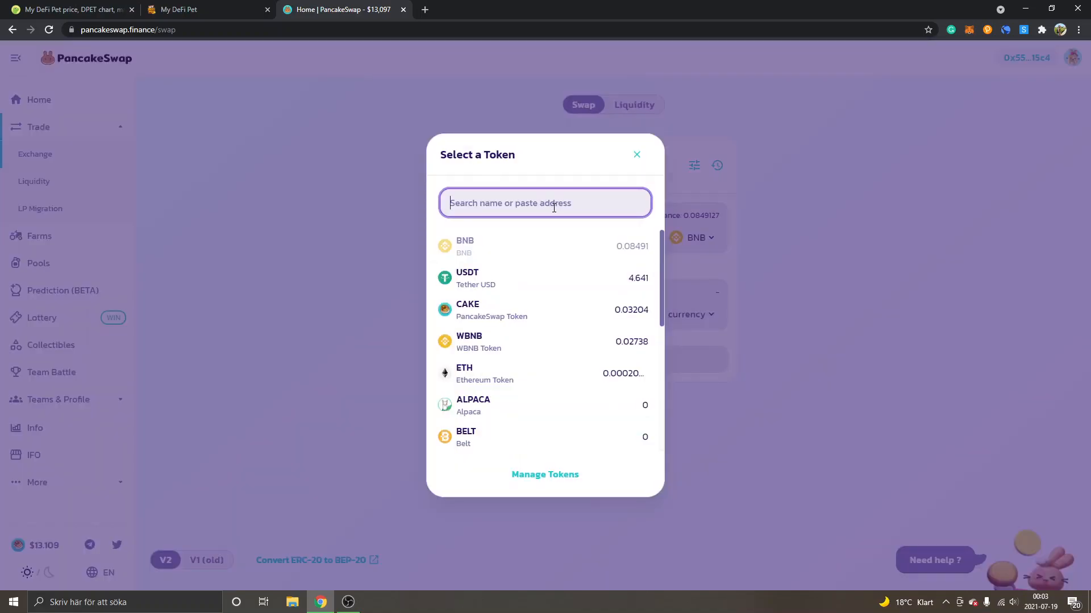
pyautogui.write('b62AE373acAO27177D1c18Ee0862817f9080d08')
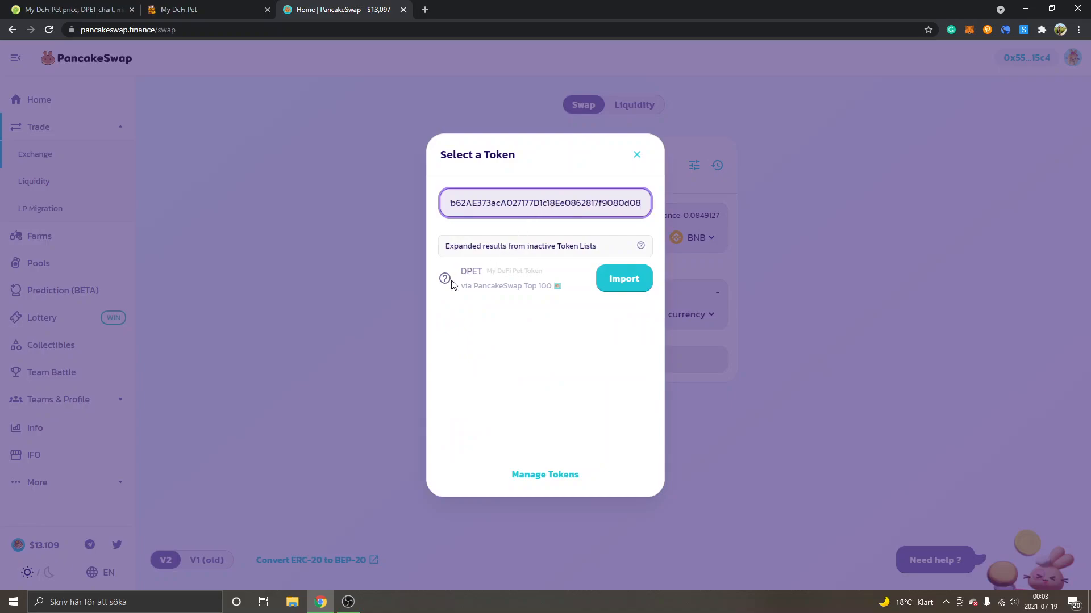
pyautogui.moveTo(605, 303)
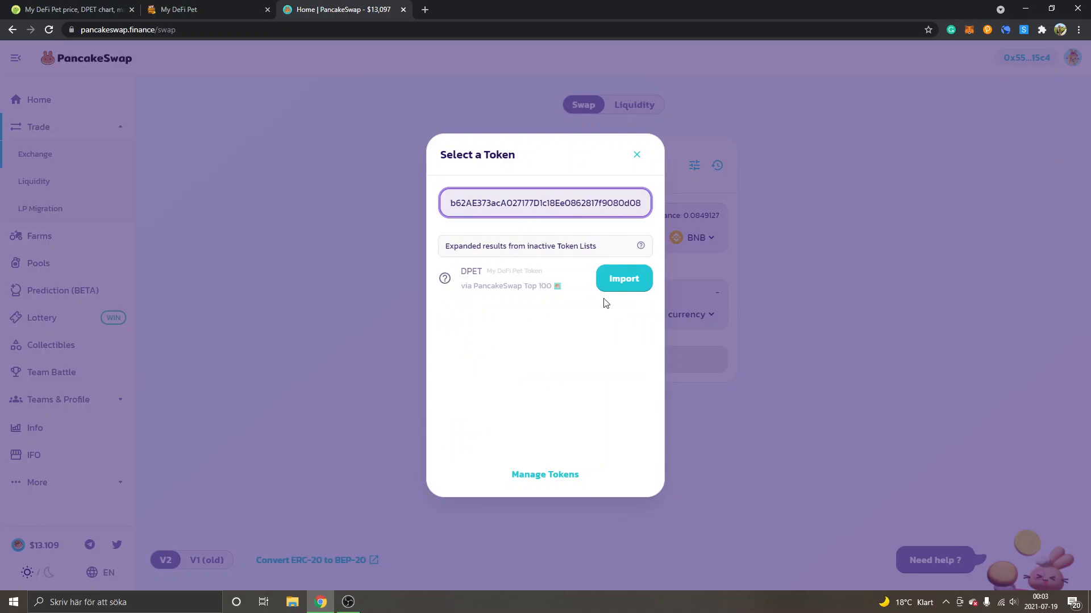
pyautogui.moveTo(623, 285)
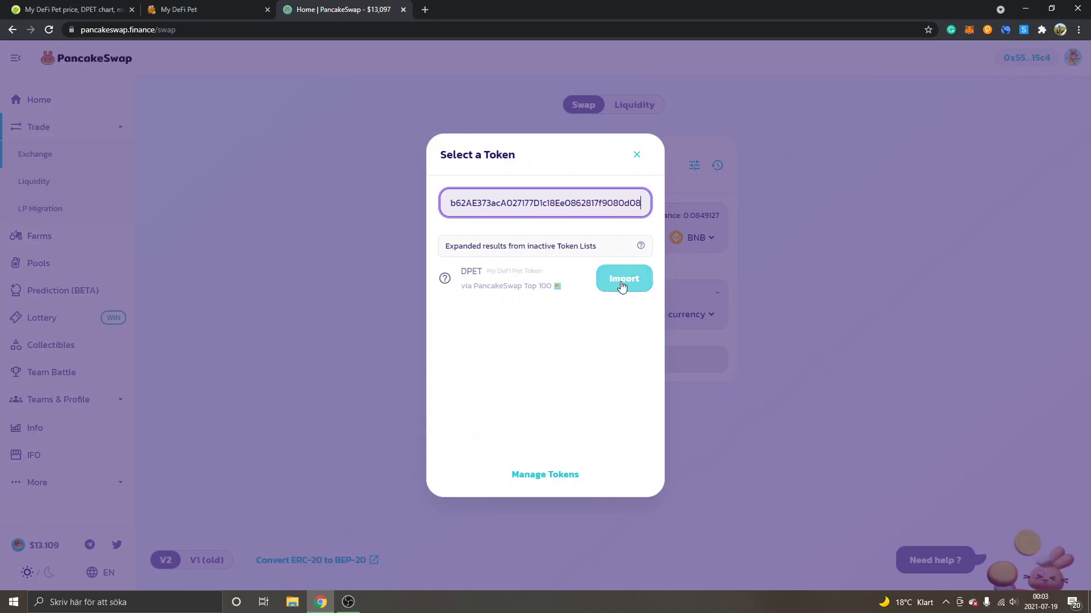
pyautogui.click(623, 278)
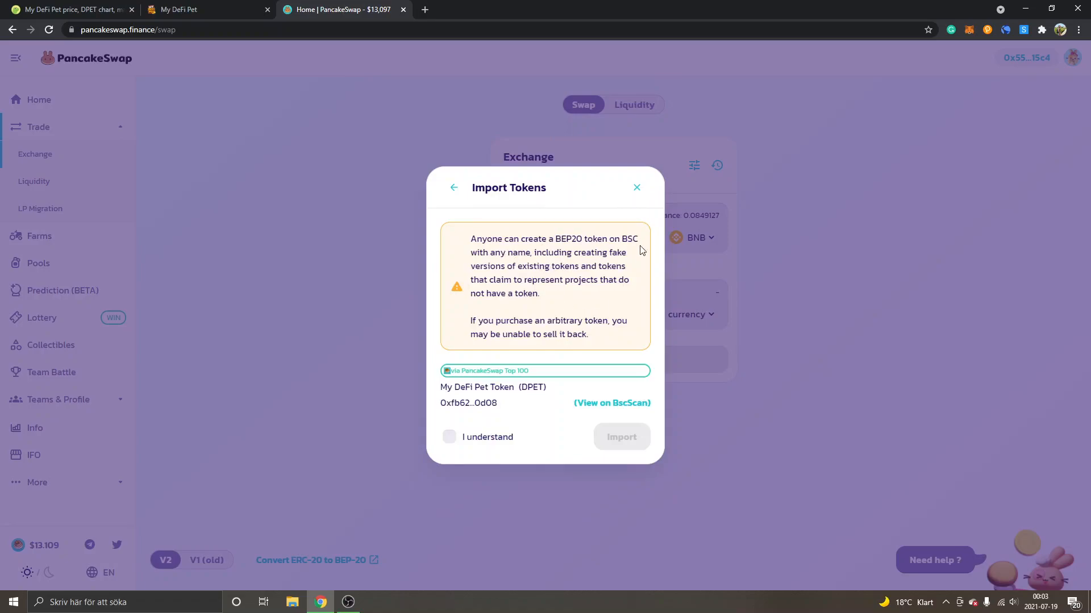
pyautogui.moveTo(520, 361)
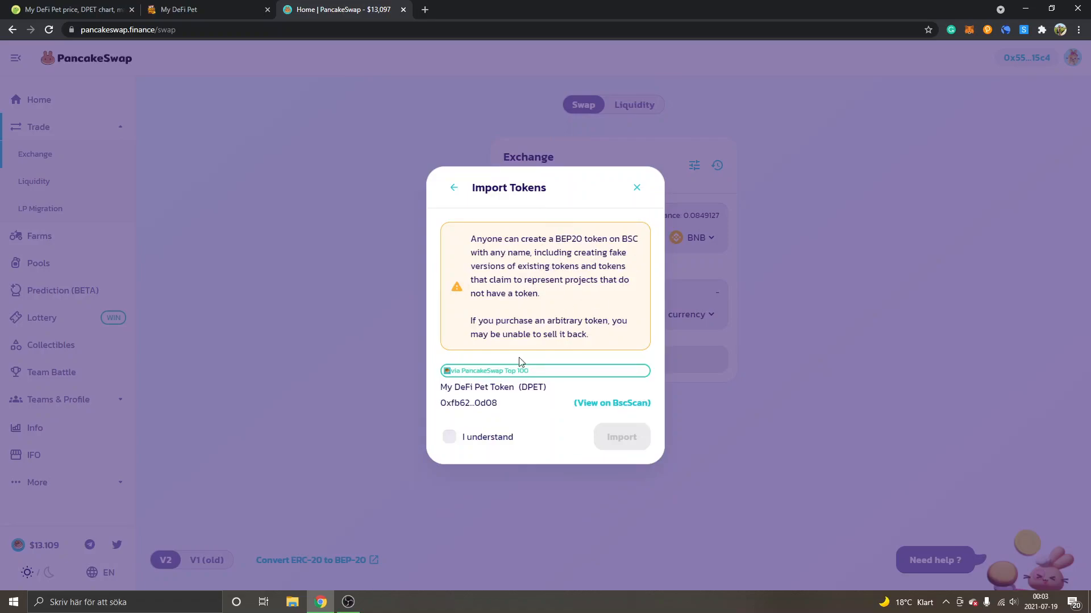
pyautogui.moveTo(575, 327)
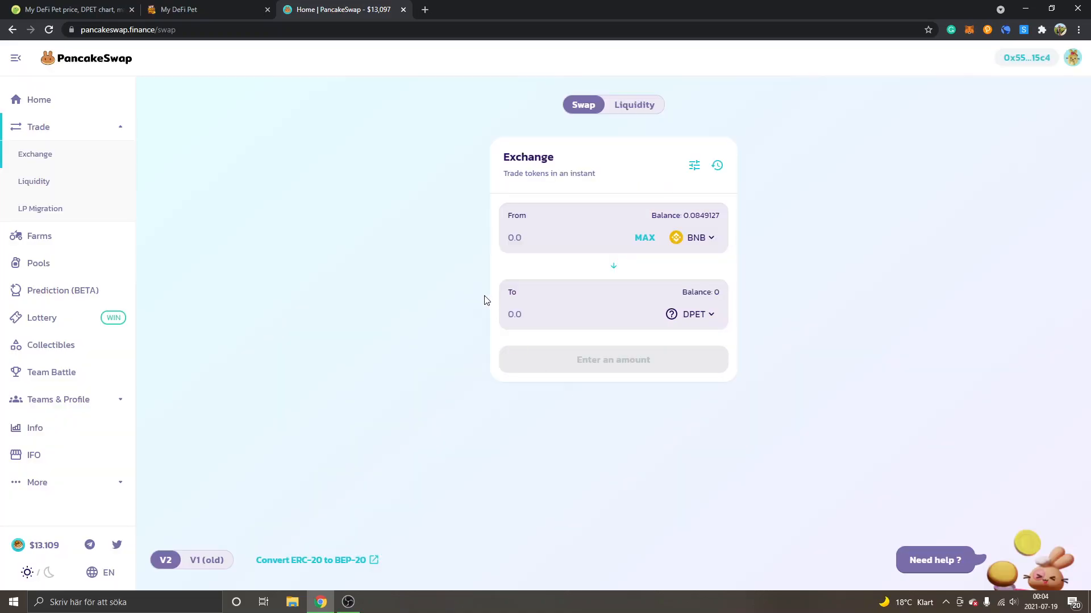
pyautogui.moveTo(571, 238)
pyautogui.write('0')
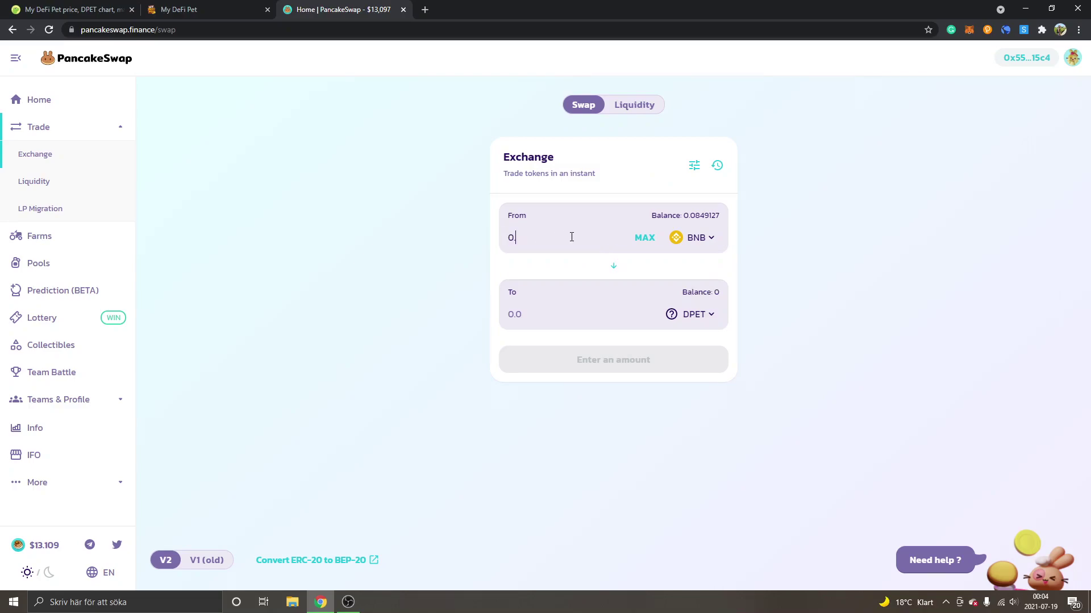
# Step: Enter 0.03 BNB as the amount to swap for DPET
pyautogui.write('.0')
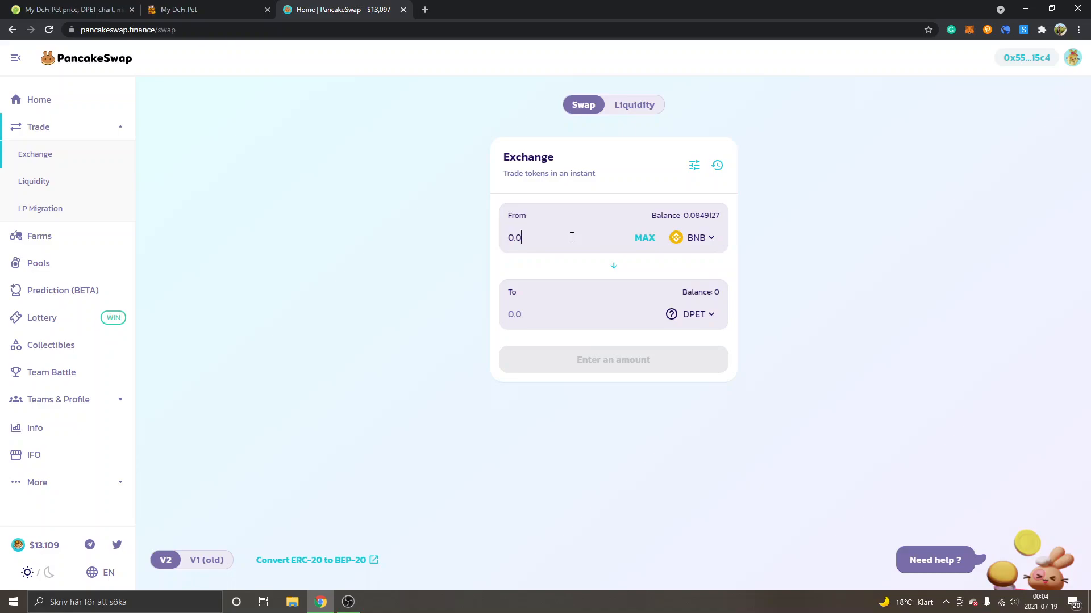
pyautogui.write('5')
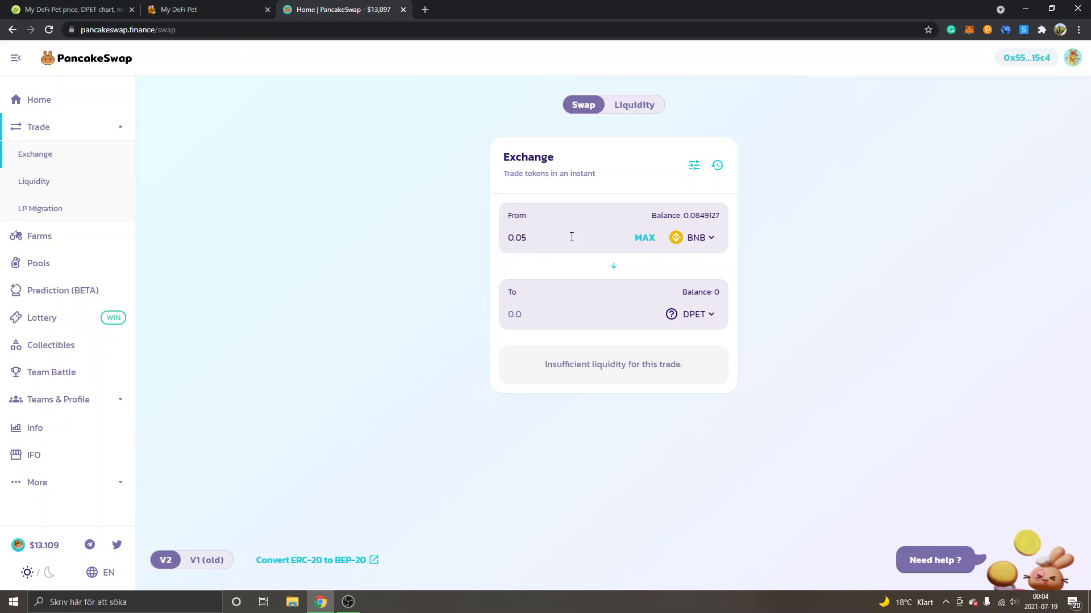
pyautogui.write('0.03')
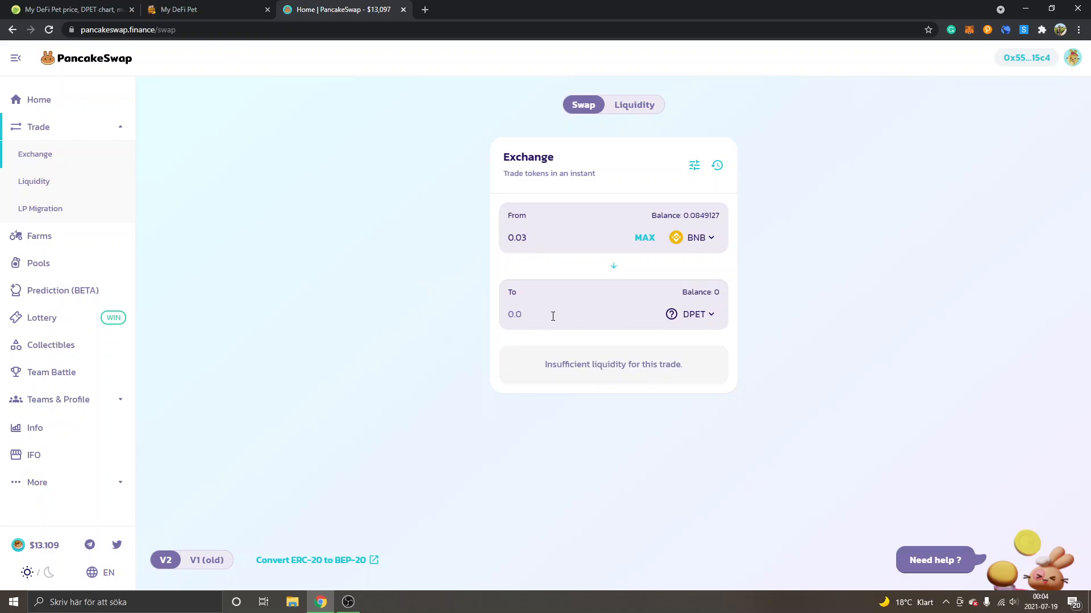
pyautogui.moveTo(625, 364)
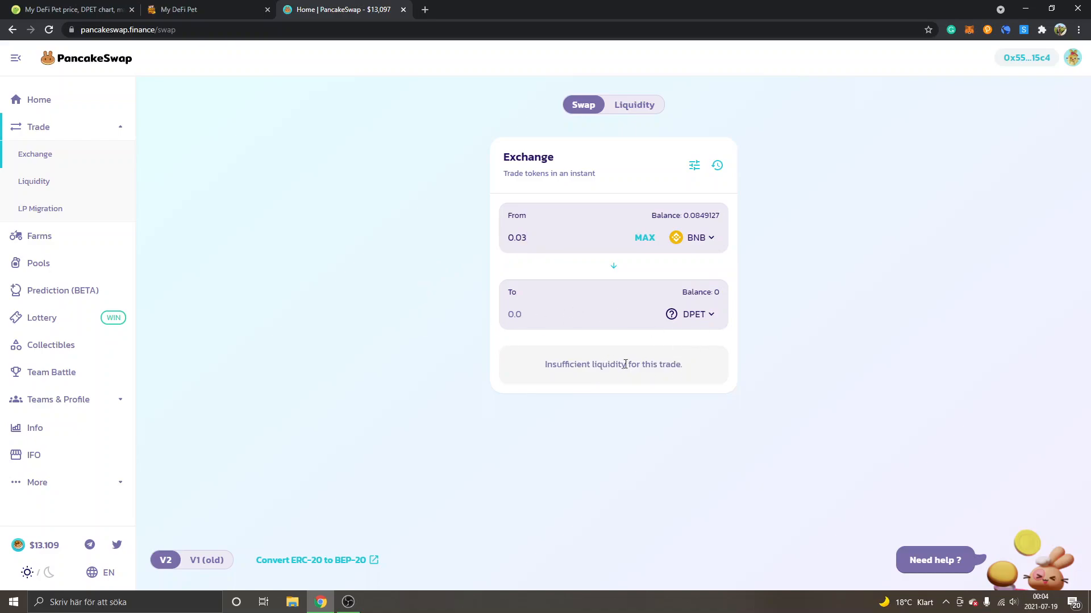
pyautogui.moveTo(484, 313)
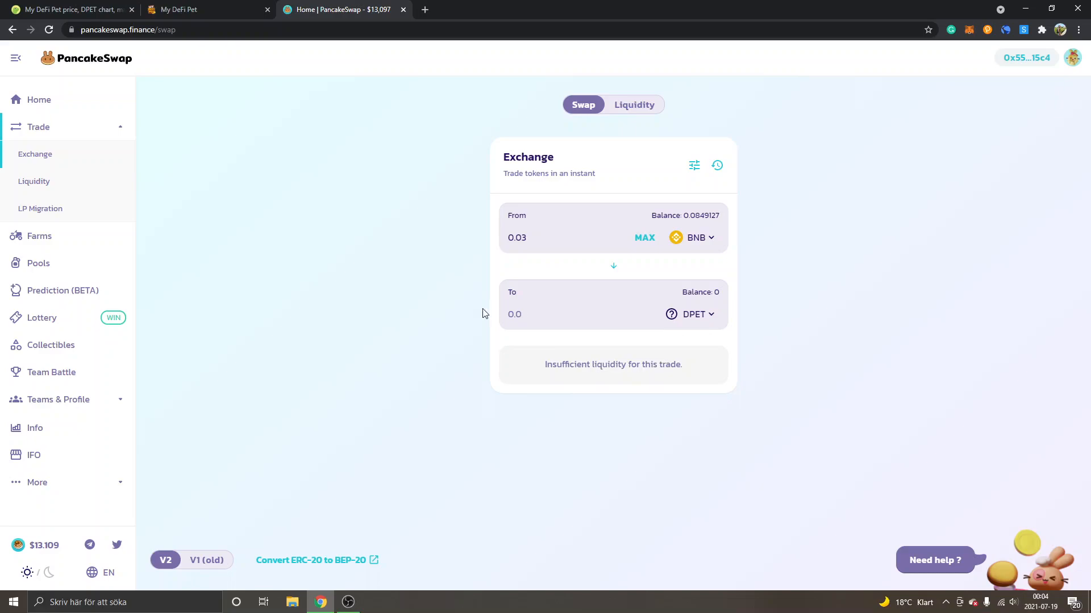
pyautogui.moveTo(578, 369)
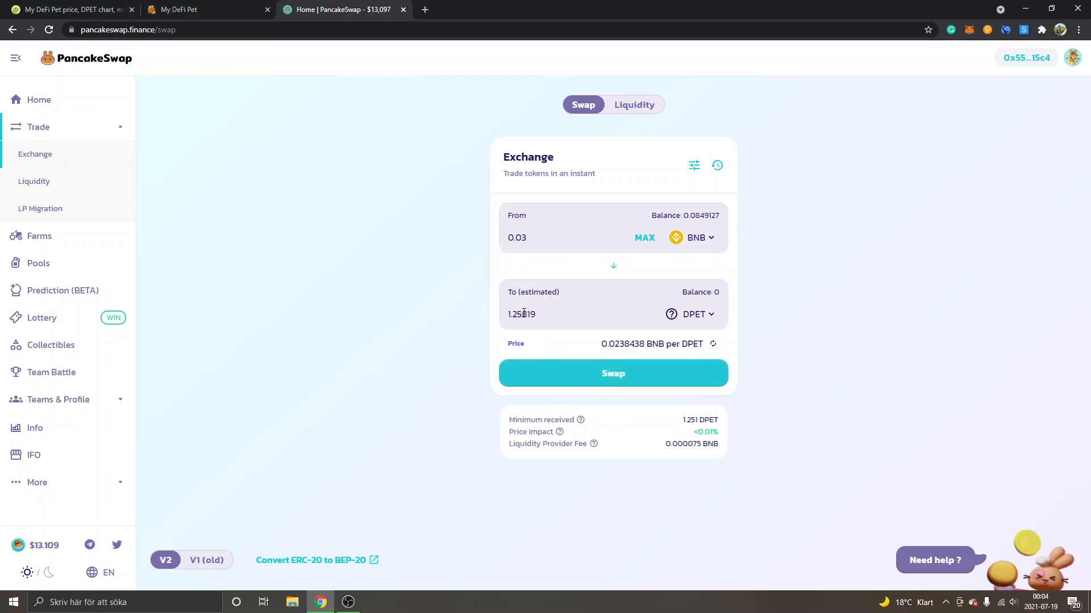
pyautogui.moveTo(530, 318)
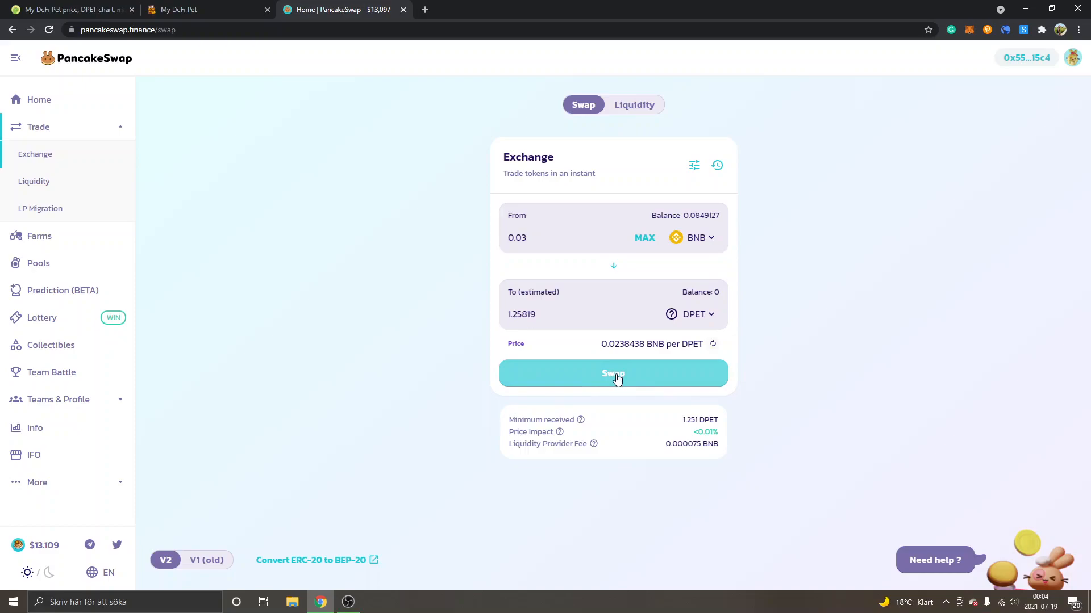
# Step: Confirm the 0.03 BNB to DPET swap in PancakeSwap and approve it in MetaMask
pyautogui.click(613, 372)
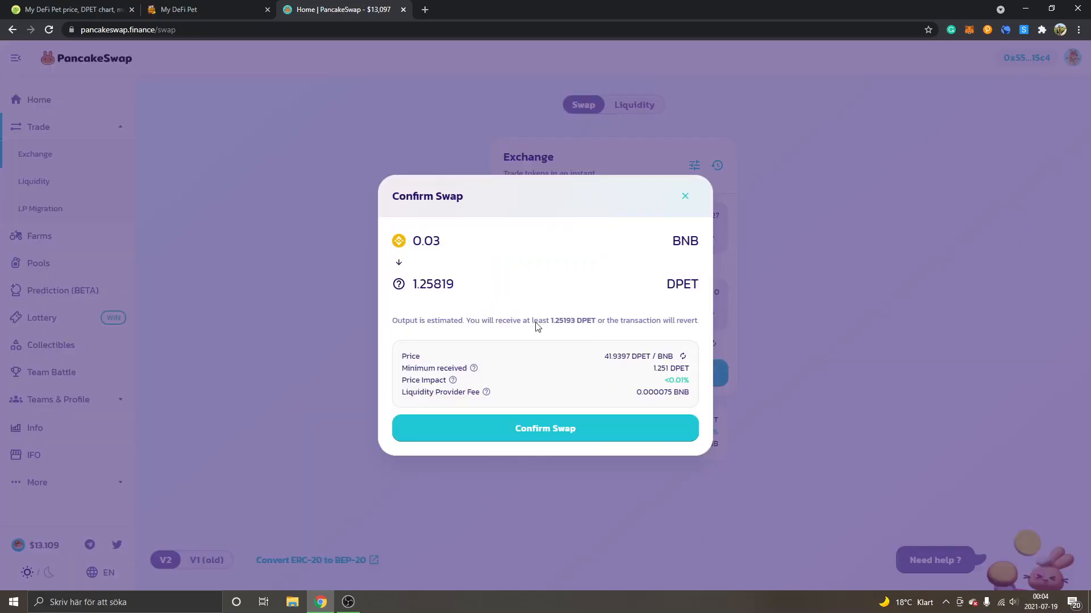
pyautogui.moveTo(544, 429)
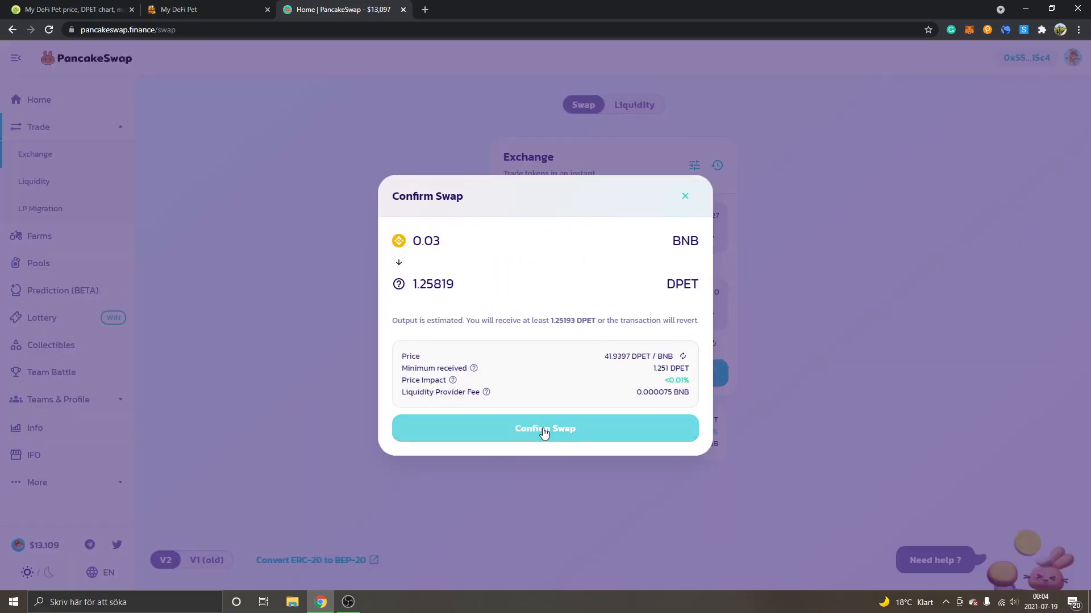
pyautogui.click(544, 428)
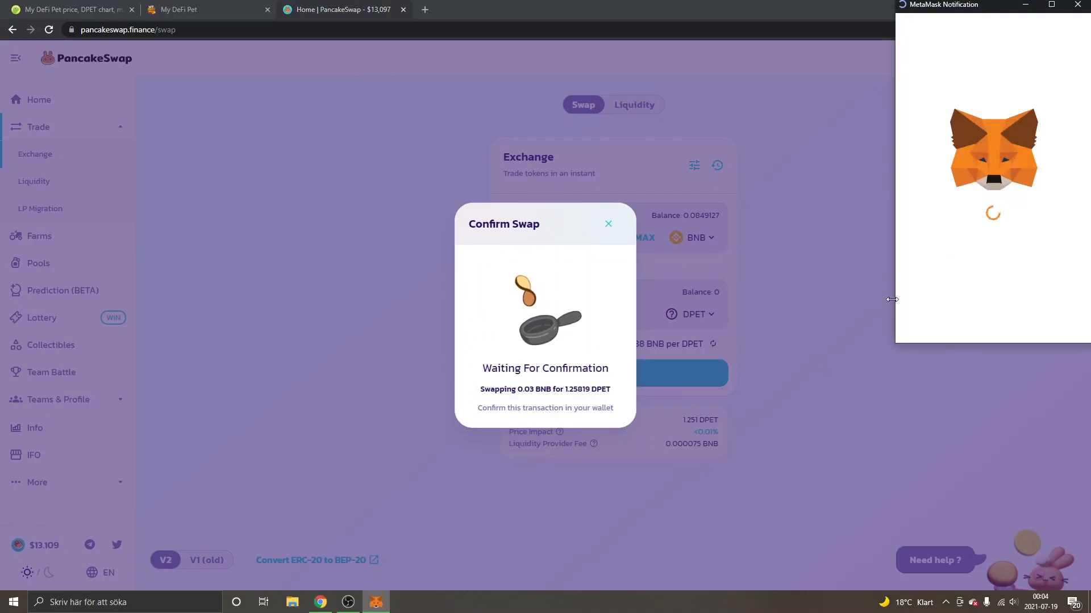
pyautogui.moveTo(1037, 282)
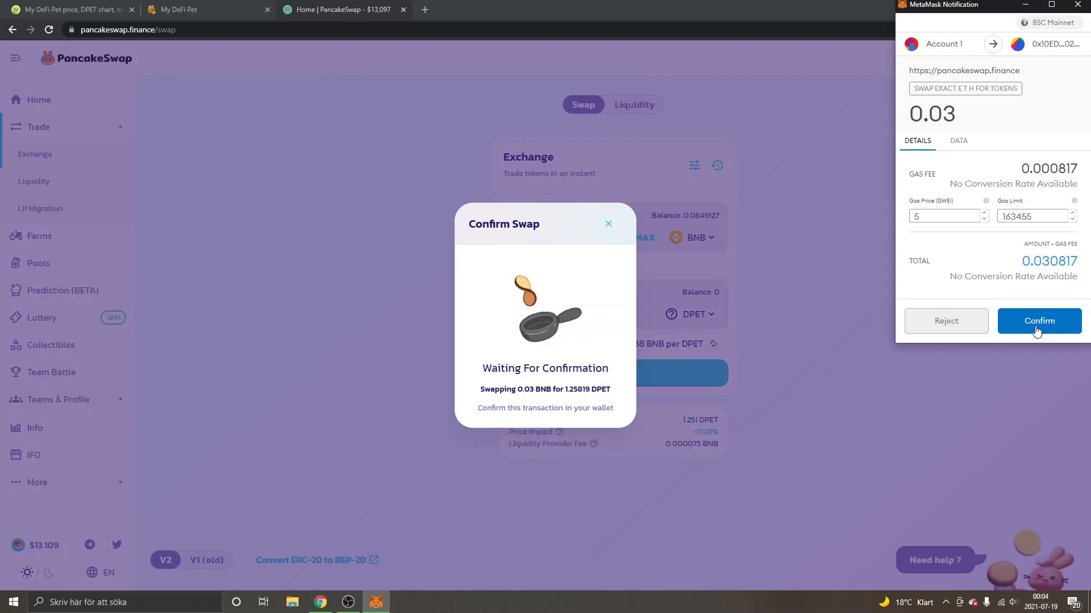
pyautogui.click(1038, 320)
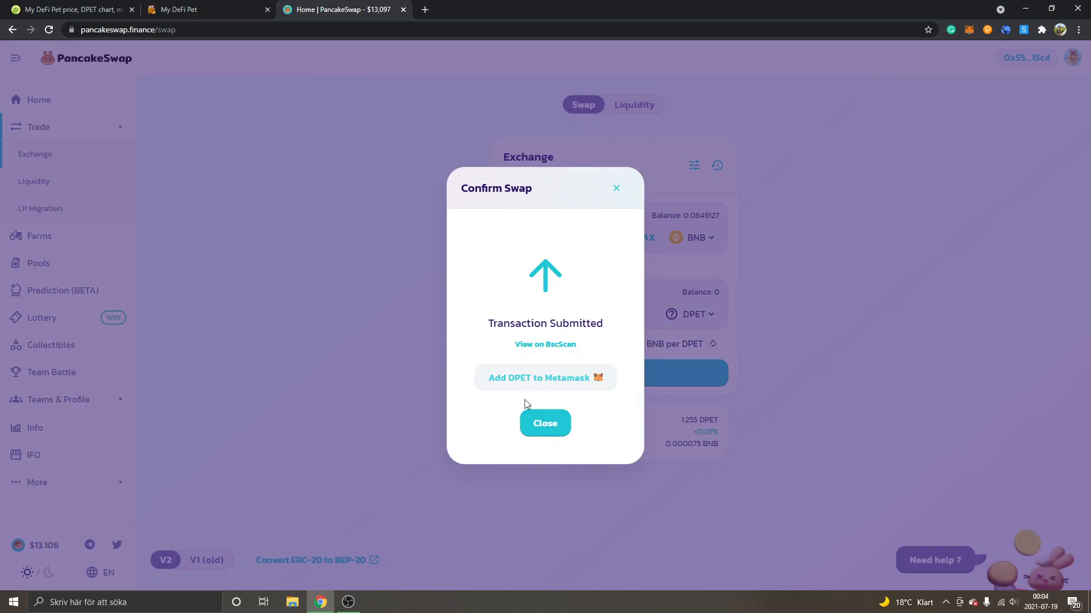
# Step: Close the submitted notice and check MetaMask assets for the 1.262 DPET balance
pyautogui.click(545, 422)
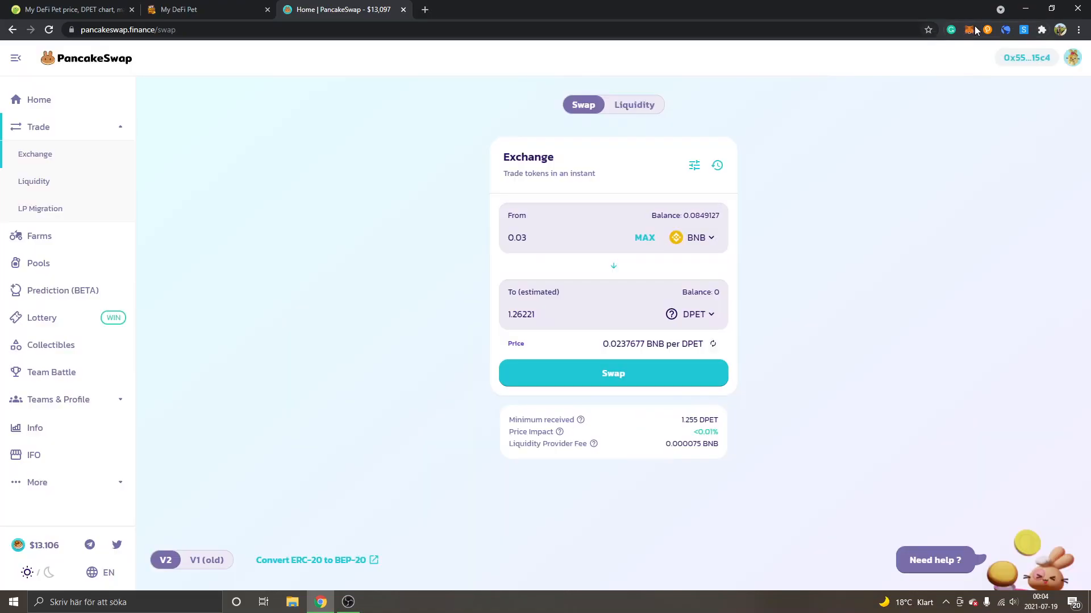
pyautogui.moveTo(969, 31)
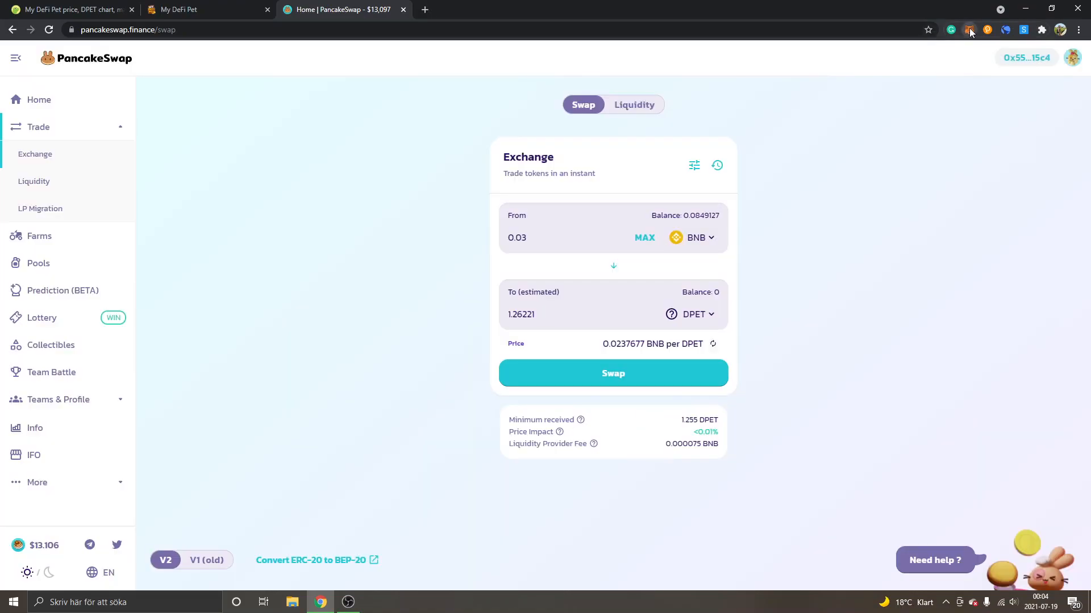
pyautogui.click(970, 29)
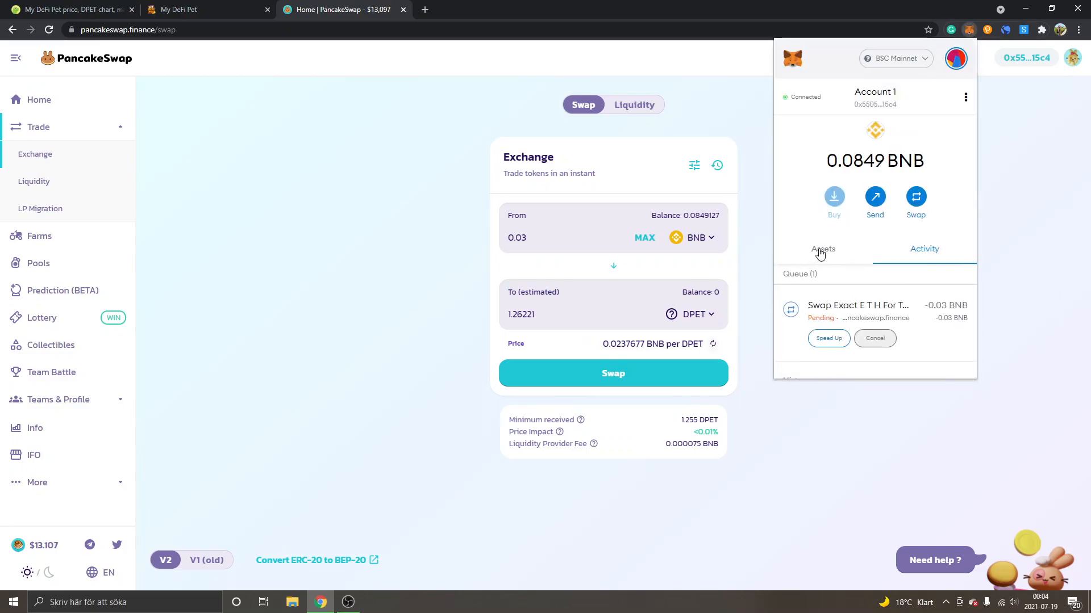
pyautogui.click(823, 249)
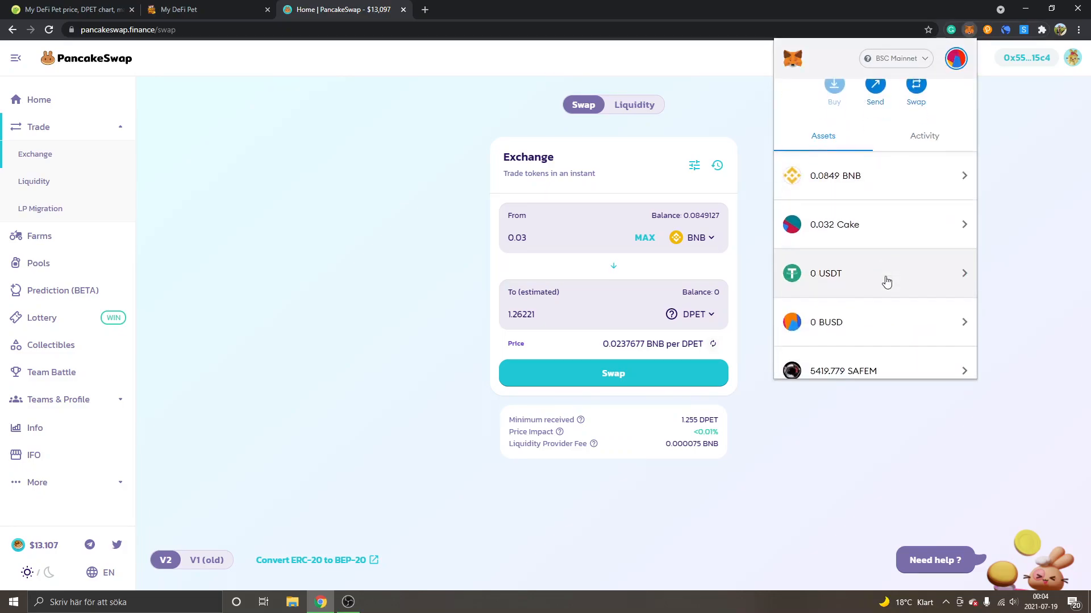
pyautogui.scroll(-3)
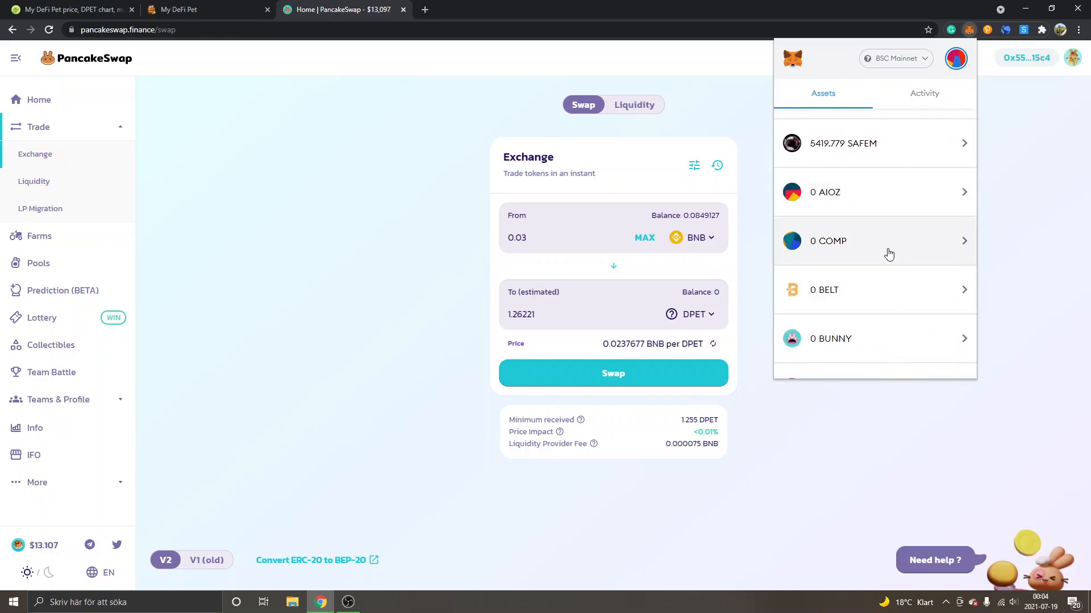
pyautogui.scroll(-3)
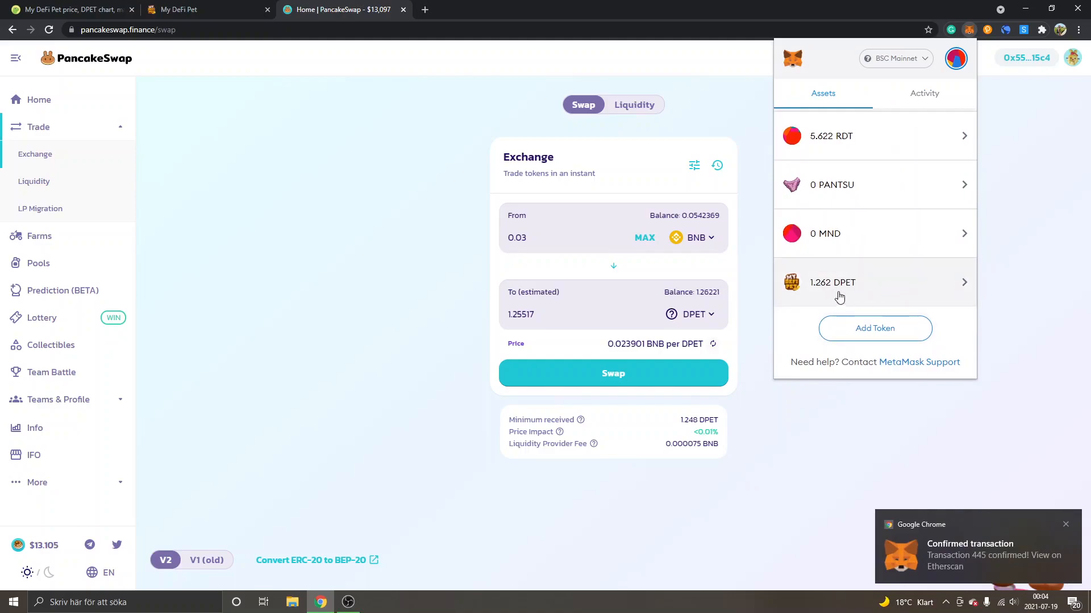
pyautogui.moveTo(832, 298)
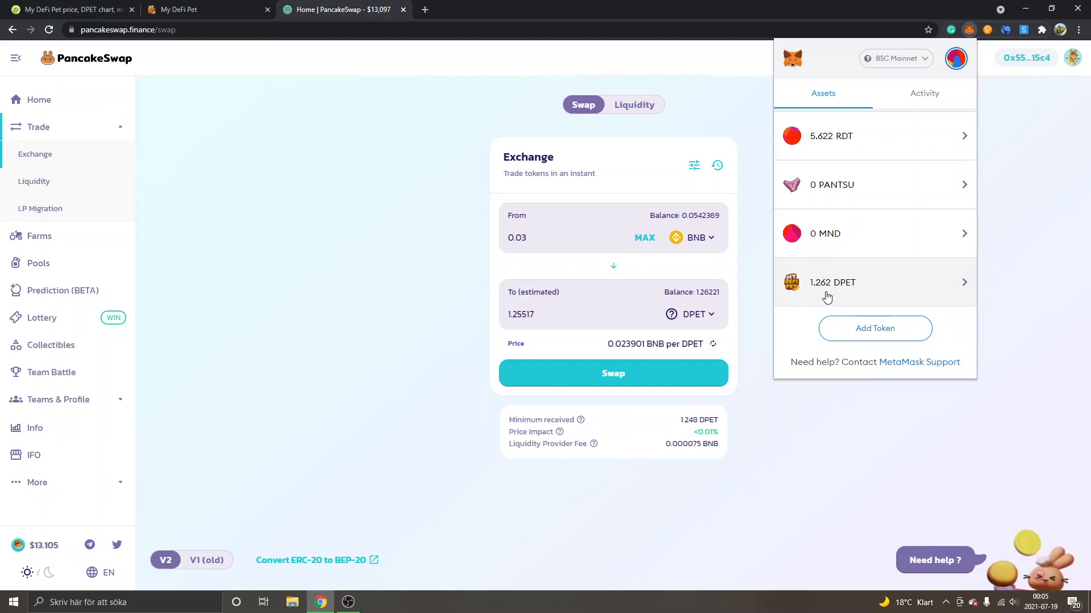
pyautogui.moveTo(816, 294)
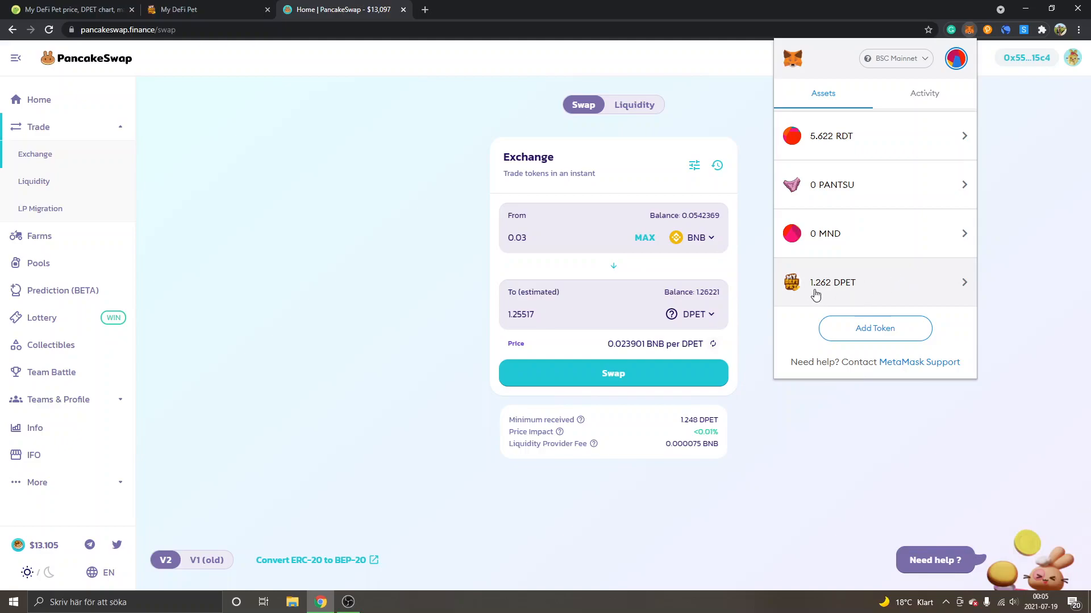
pyautogui.click(350, 275)
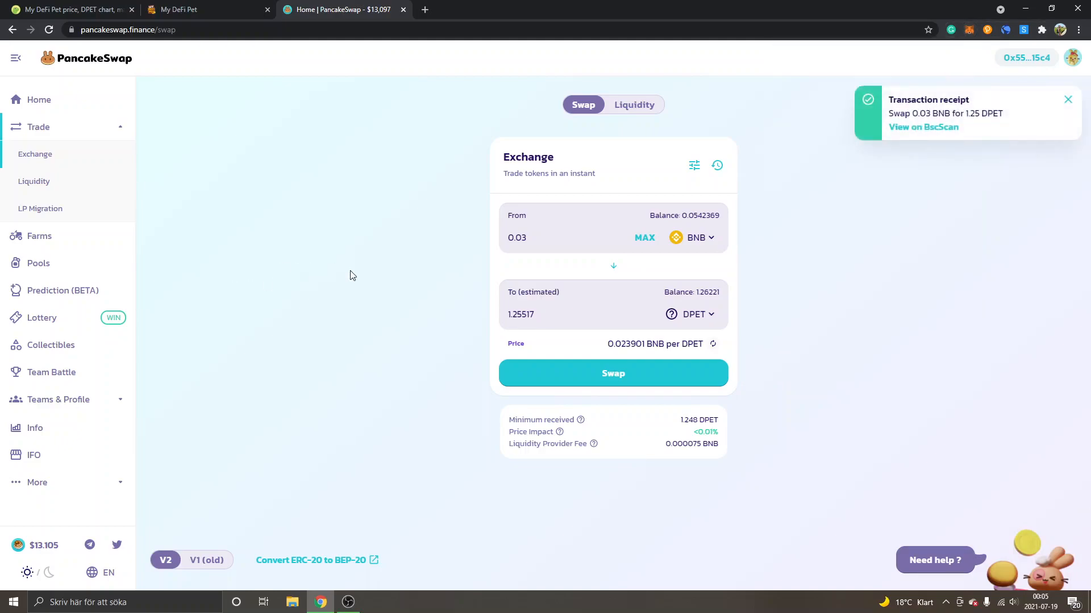
pyautogui.moveTo(342, 282)
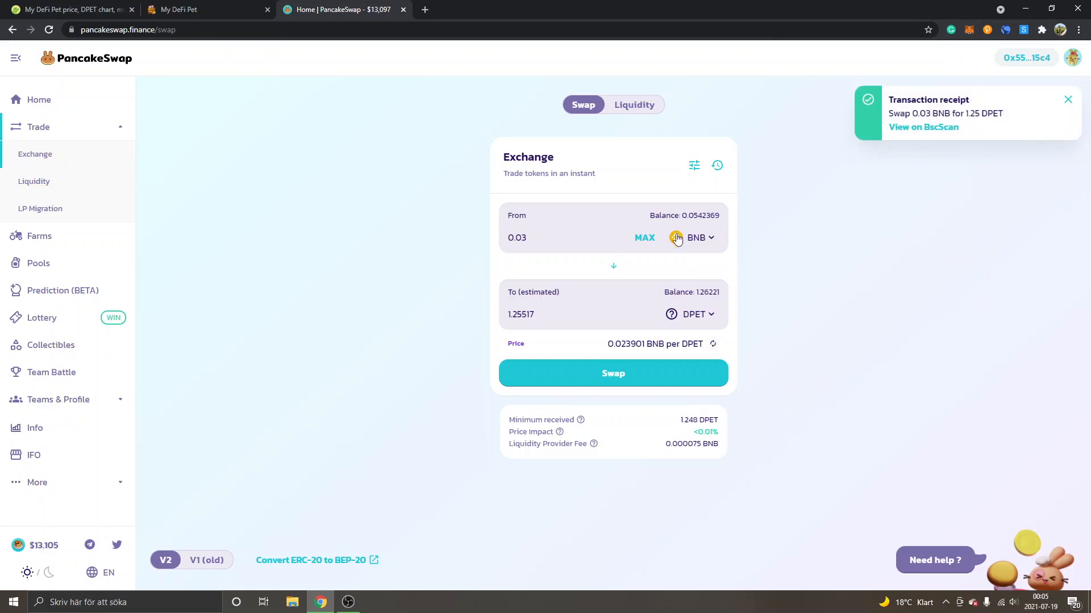
# Step: Close the 0.03 BNB to 1.25 DPET transaction receipt notice
pyautogui.click(1068, 99)
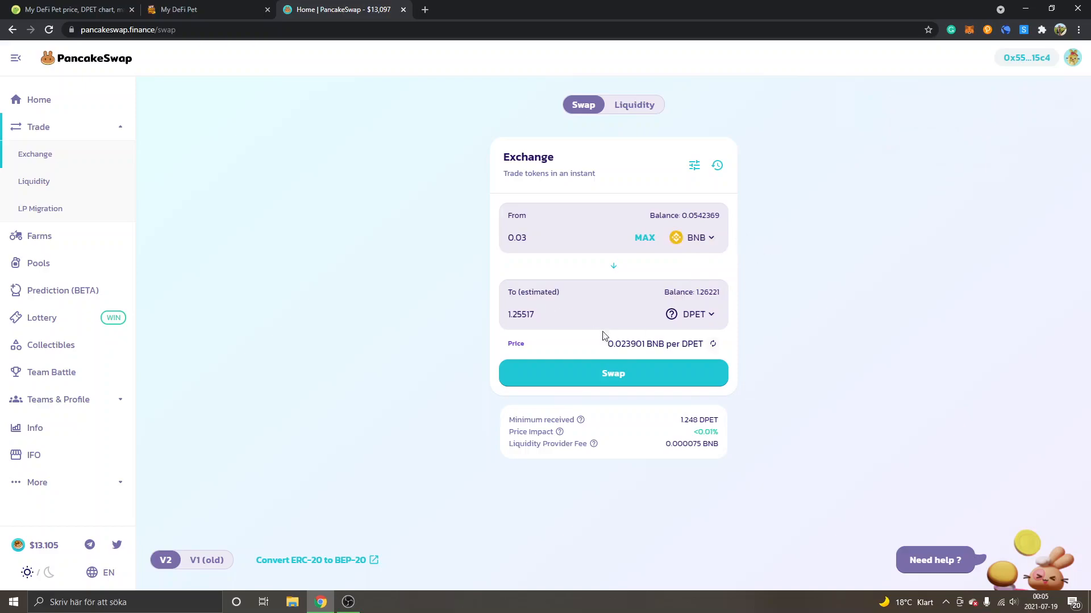
pyautogui.moveTo(371, 350)
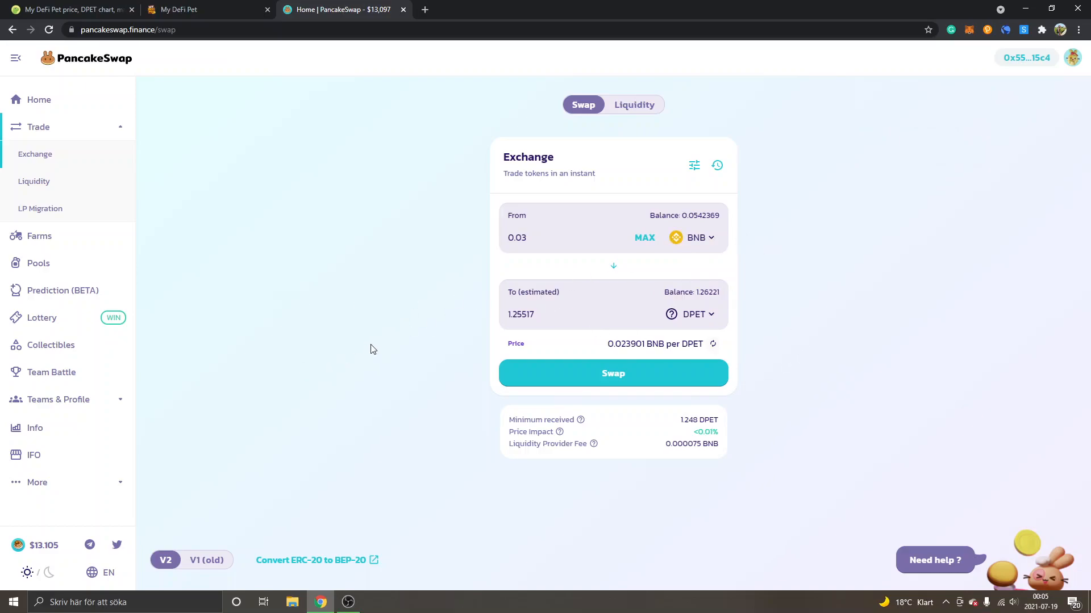
pyautogui.moveTo(351, 358)
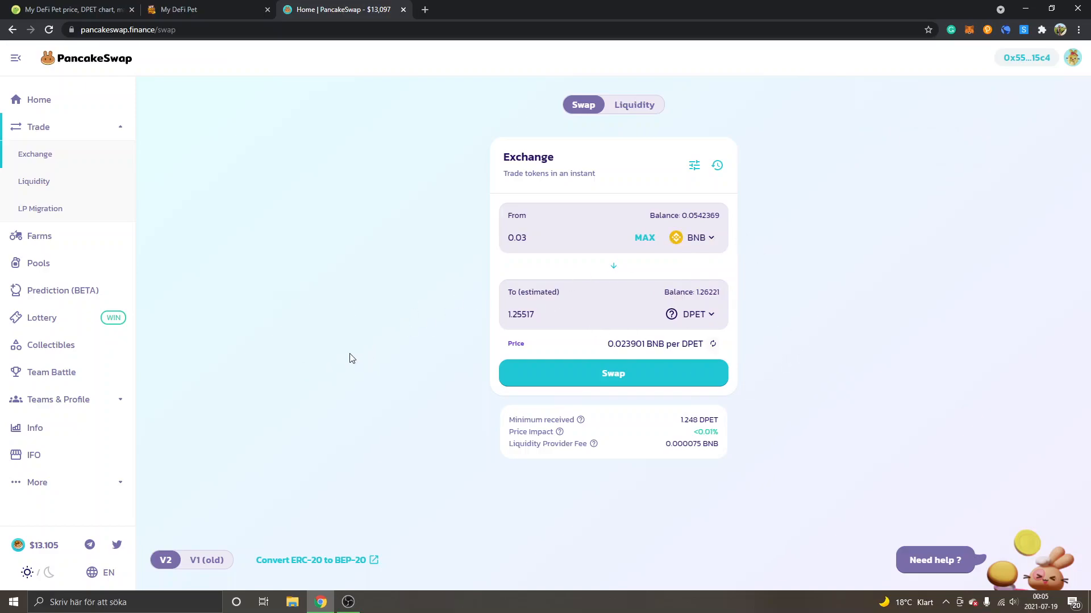